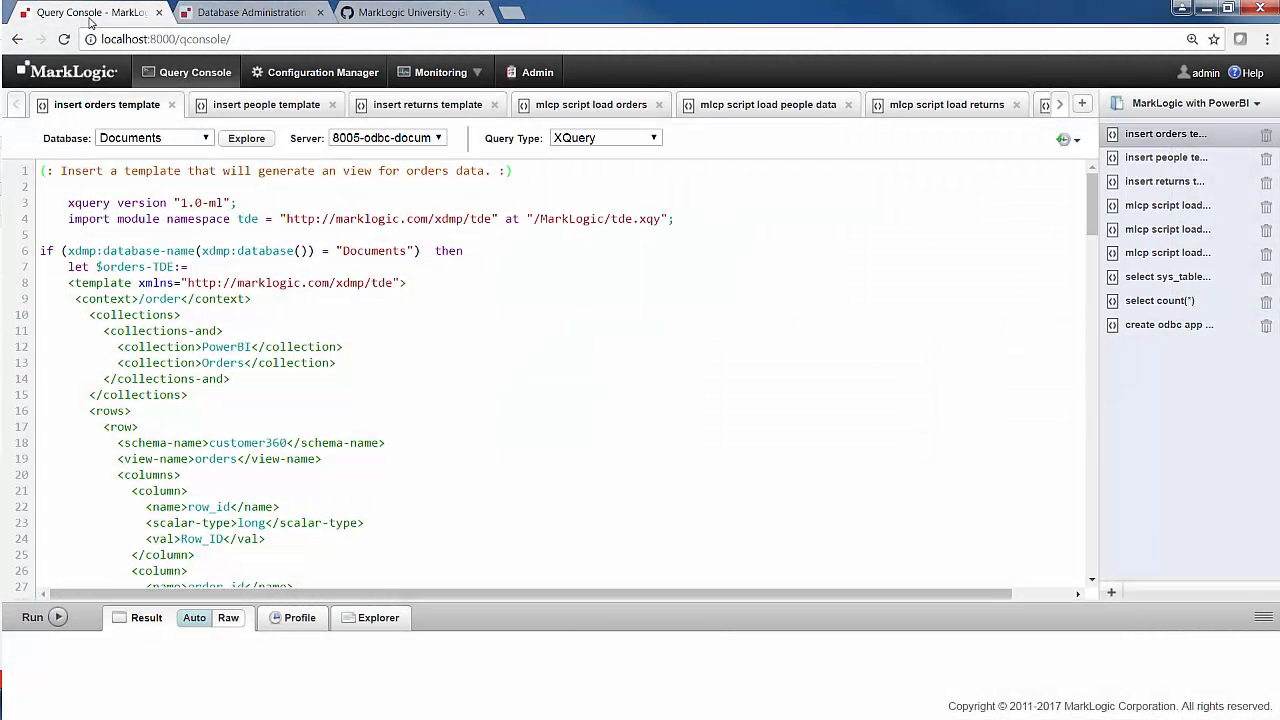
mouse_move(810, 50)
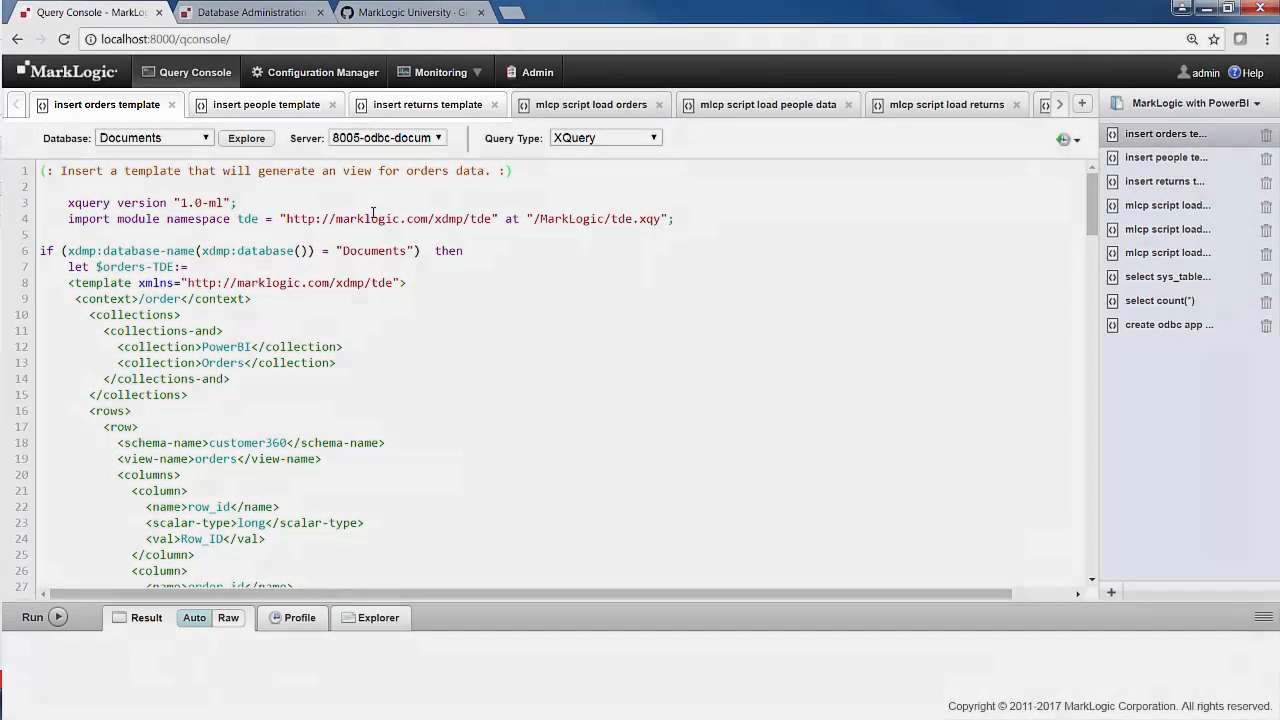
Review the loading and ODBC query tabs, then run the orders template insert, returning order-TDE.xml OK.
click(266, 104)
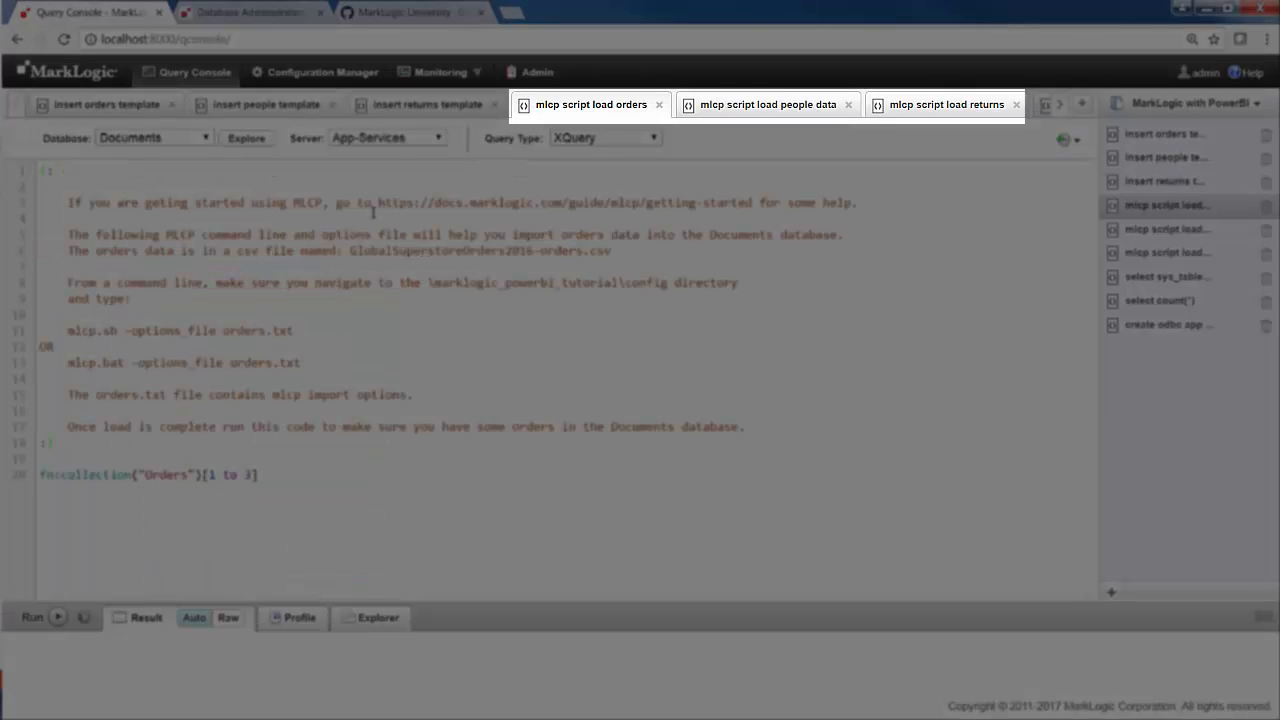
click(768, 104)
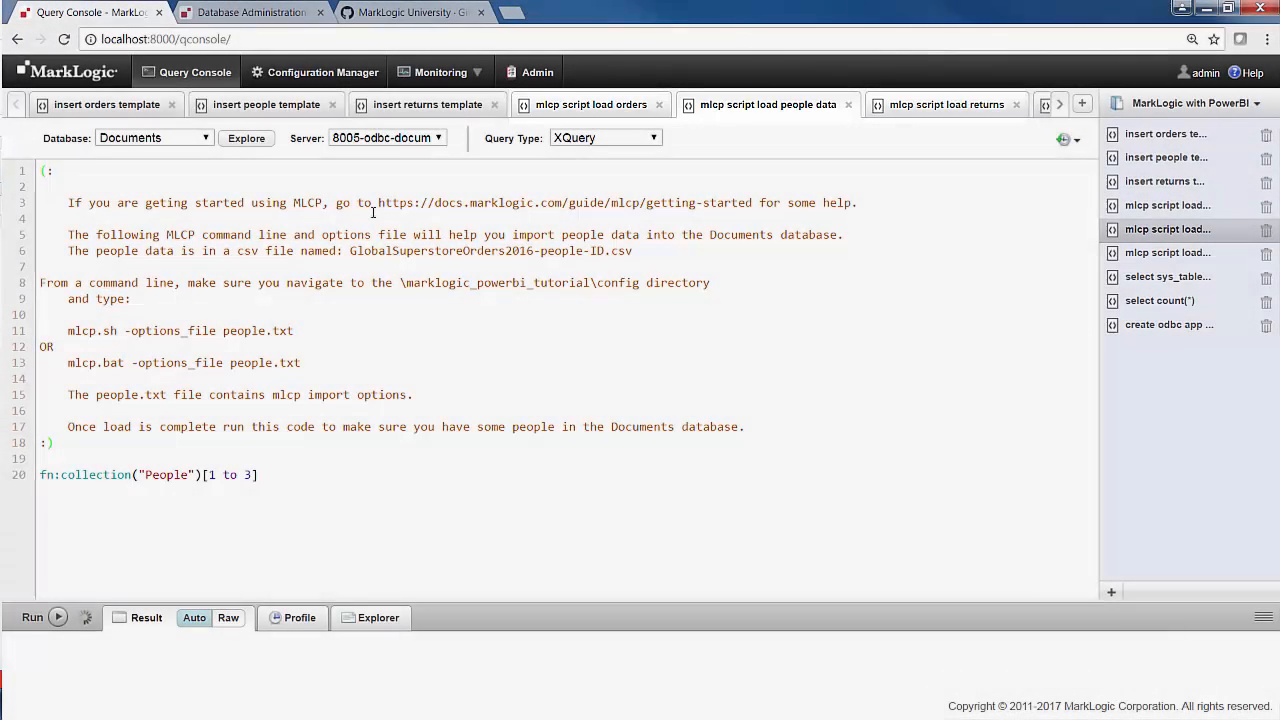
click(946, 104)
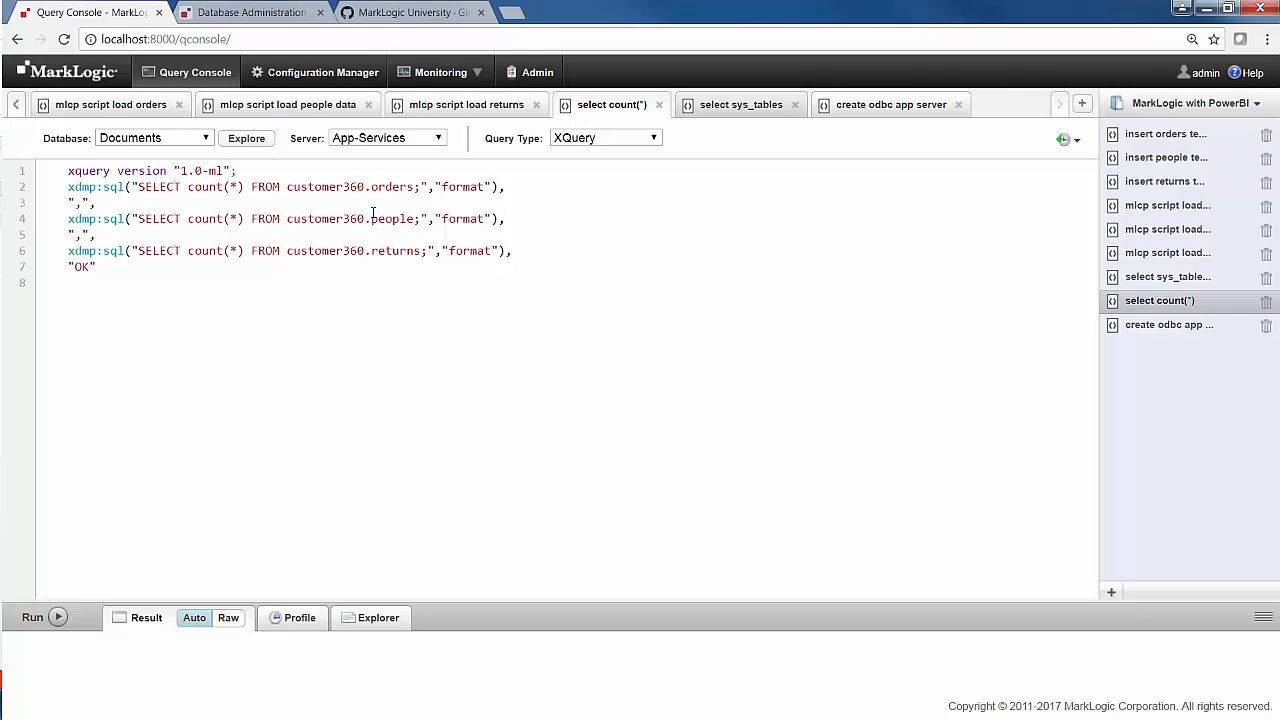
click(740, 104)
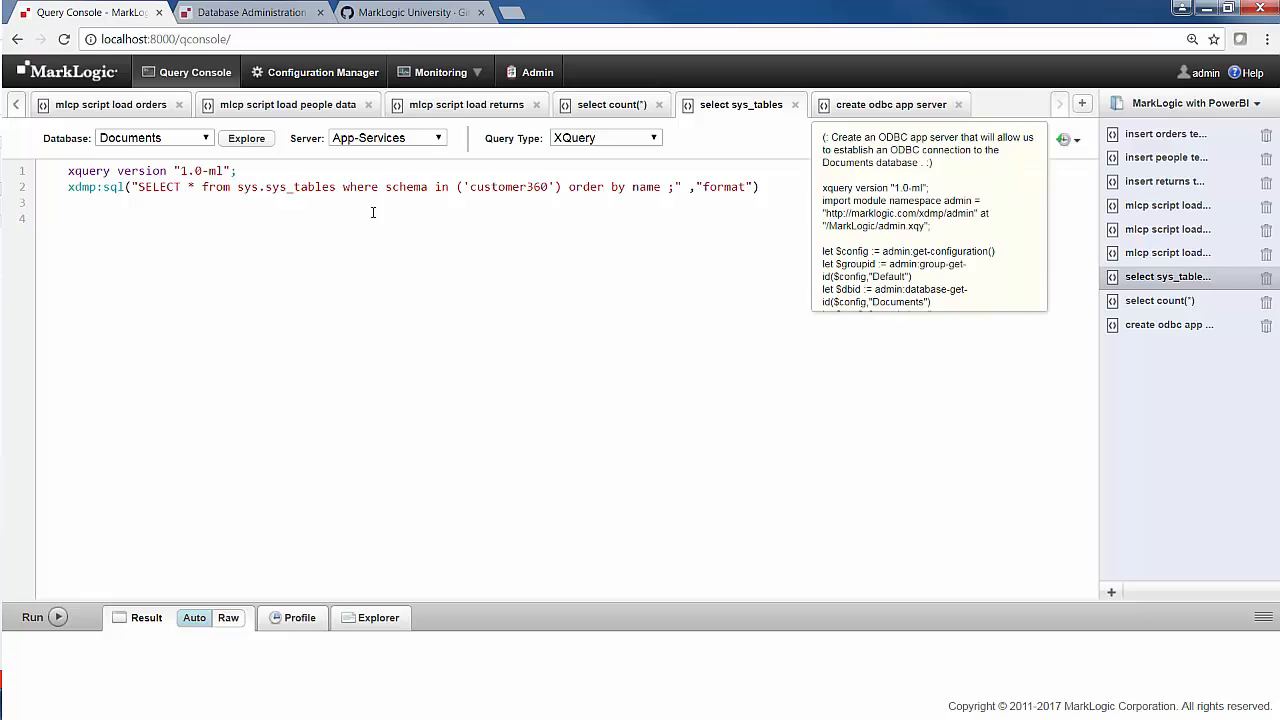
click(889, 104)
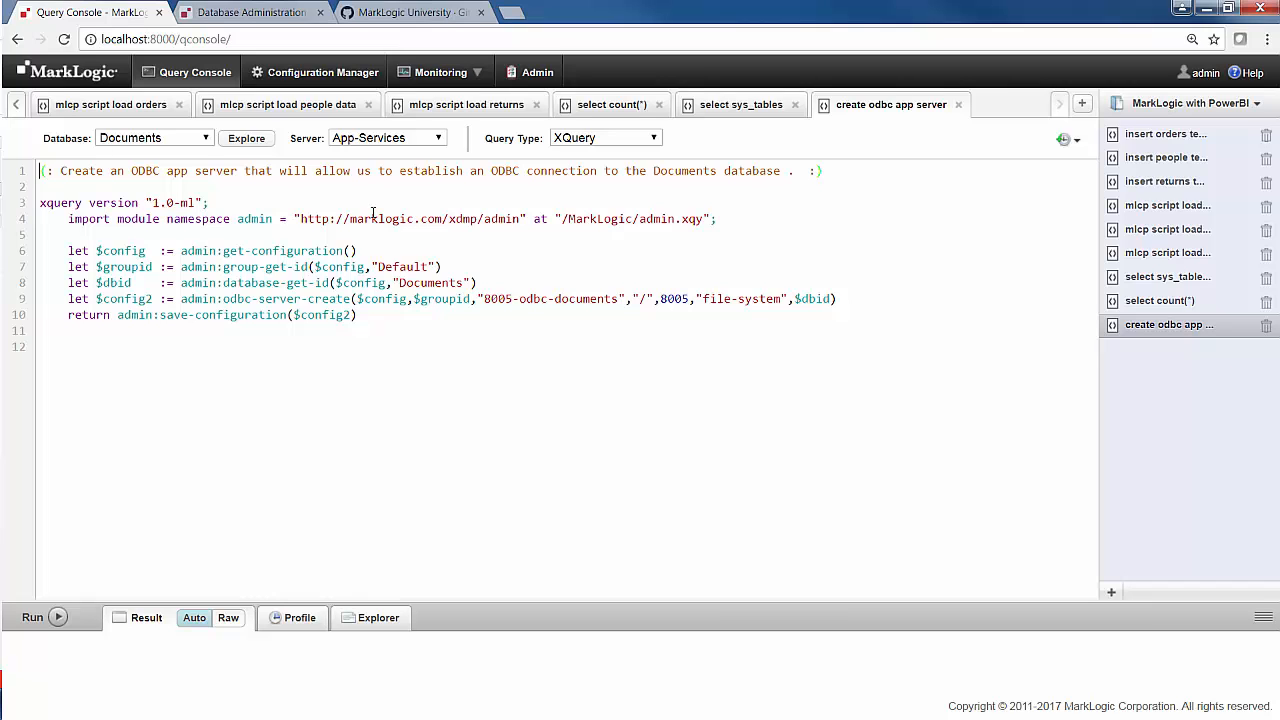
click(107, 104)
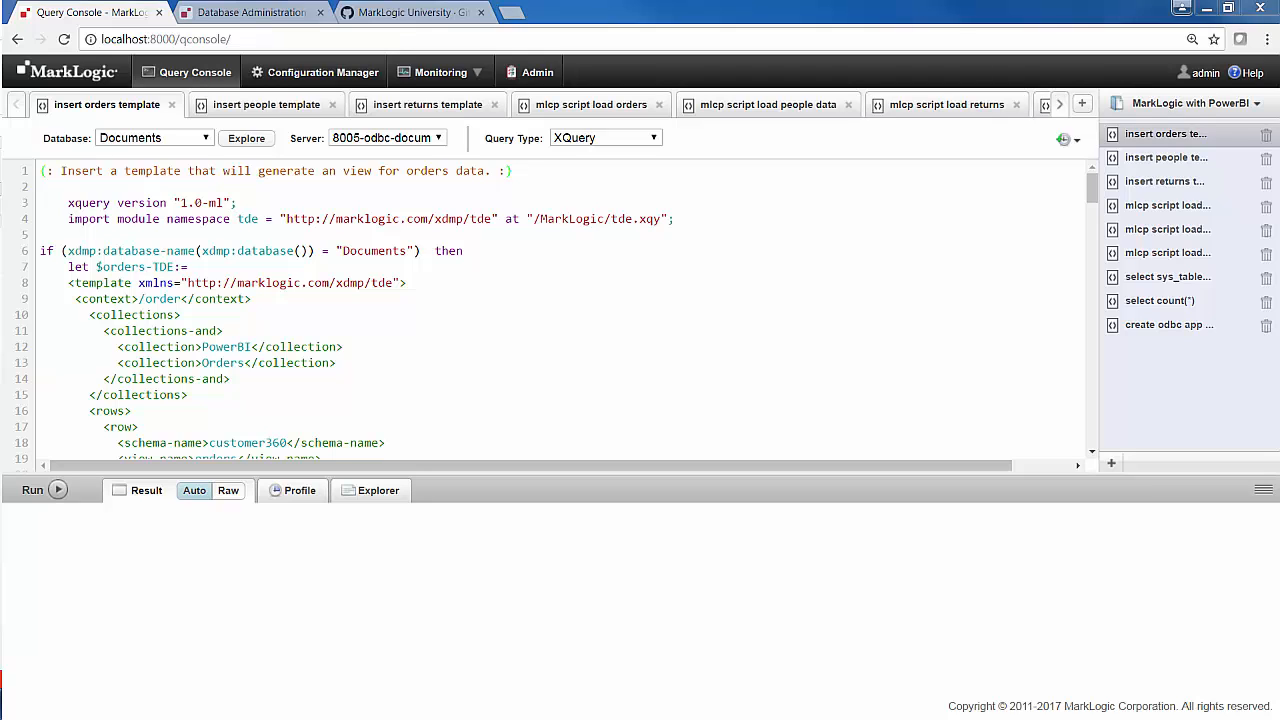
click(32, 489)
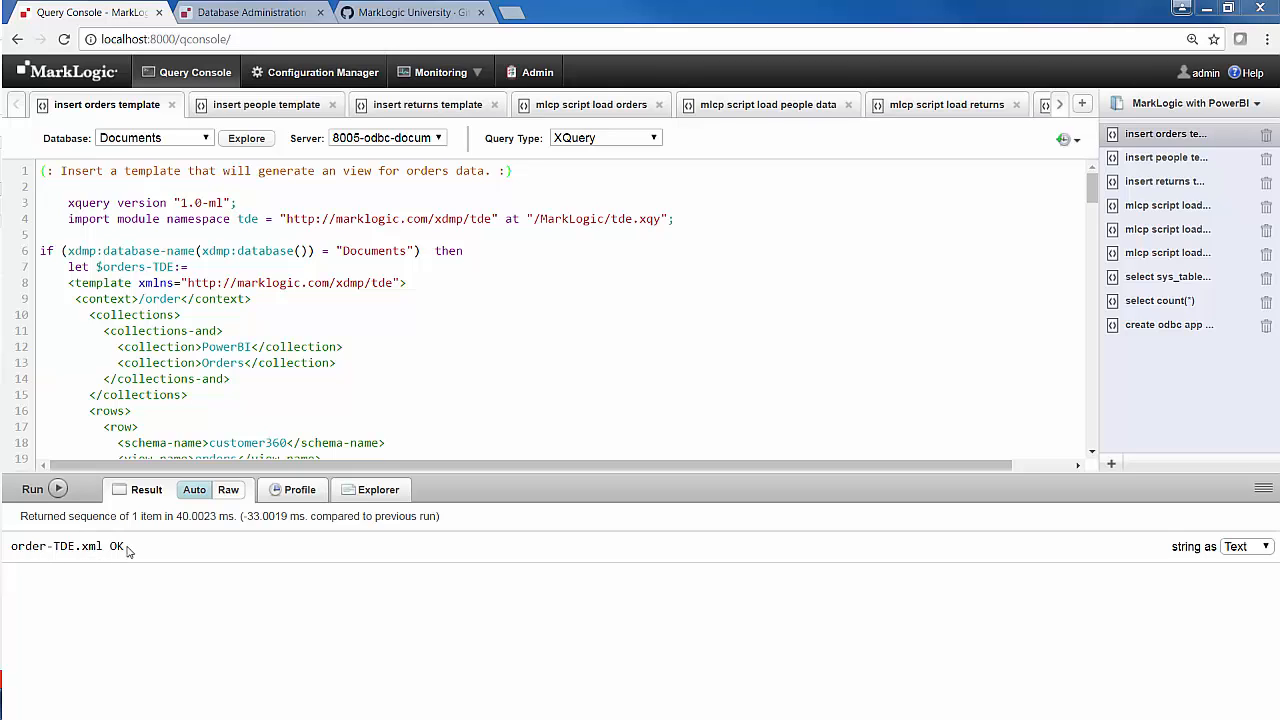
mouse_move(266, 104)
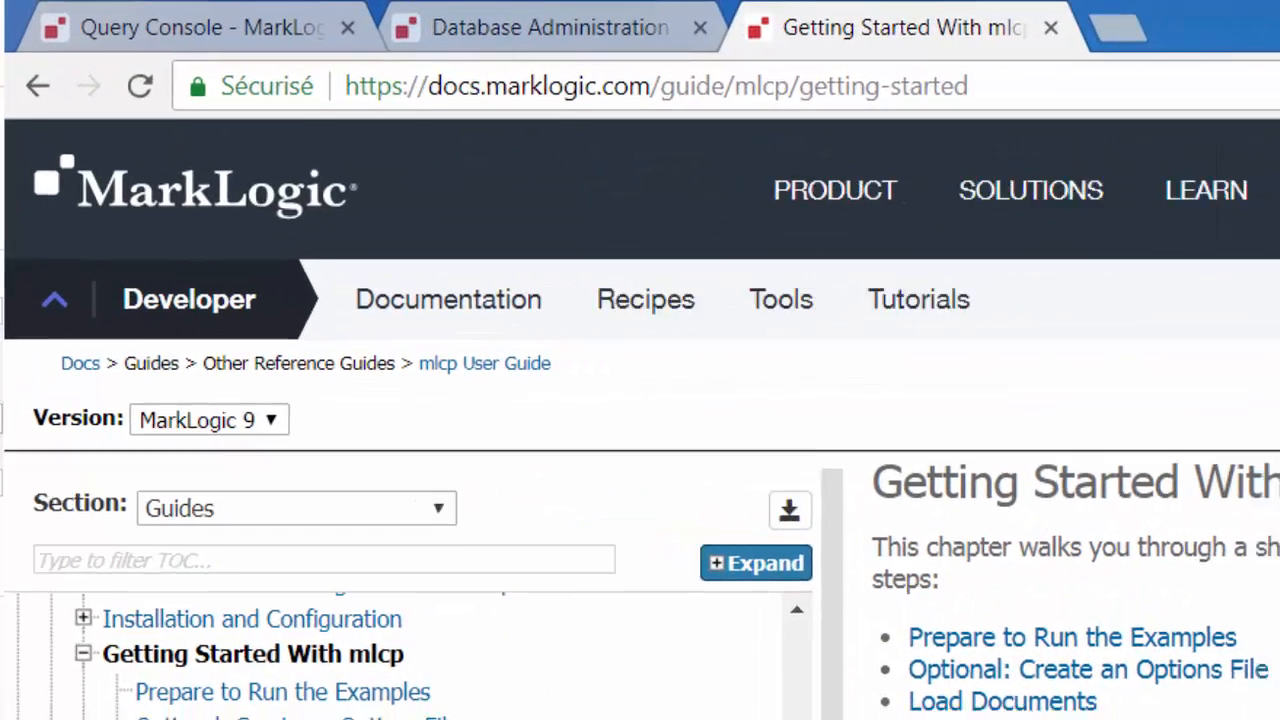
Switch to Chrome to view the Getting Started With mlcp documentation page.
click(92, 12)
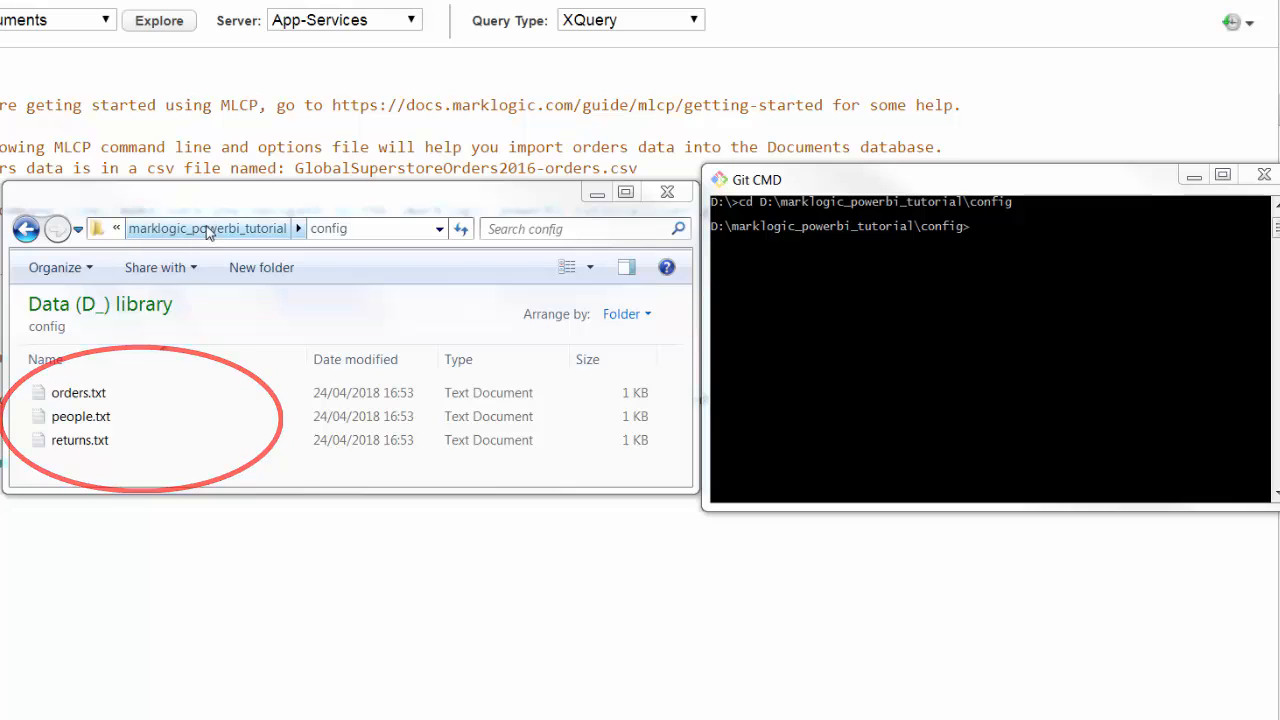
Browse the marklogic_powerbi_tutorial folder and its data subfolder, then return to Git CMD.
click(207, 228)
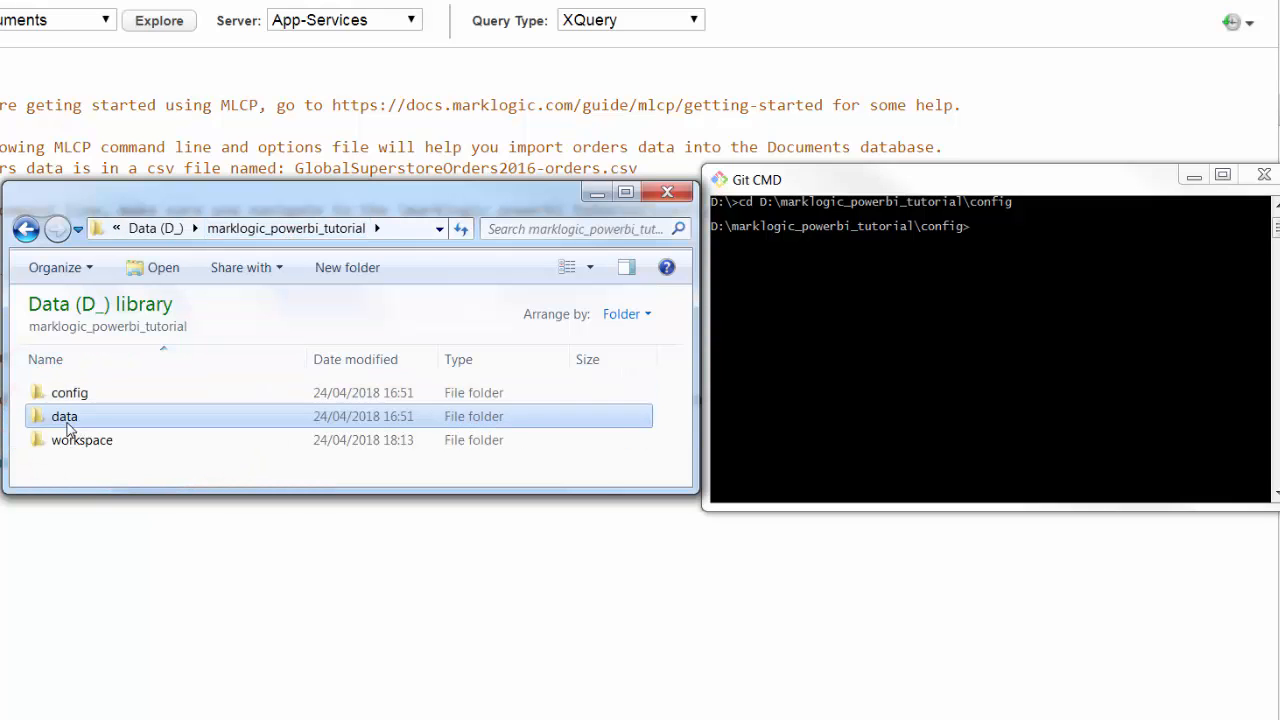
double_click(64, 416)
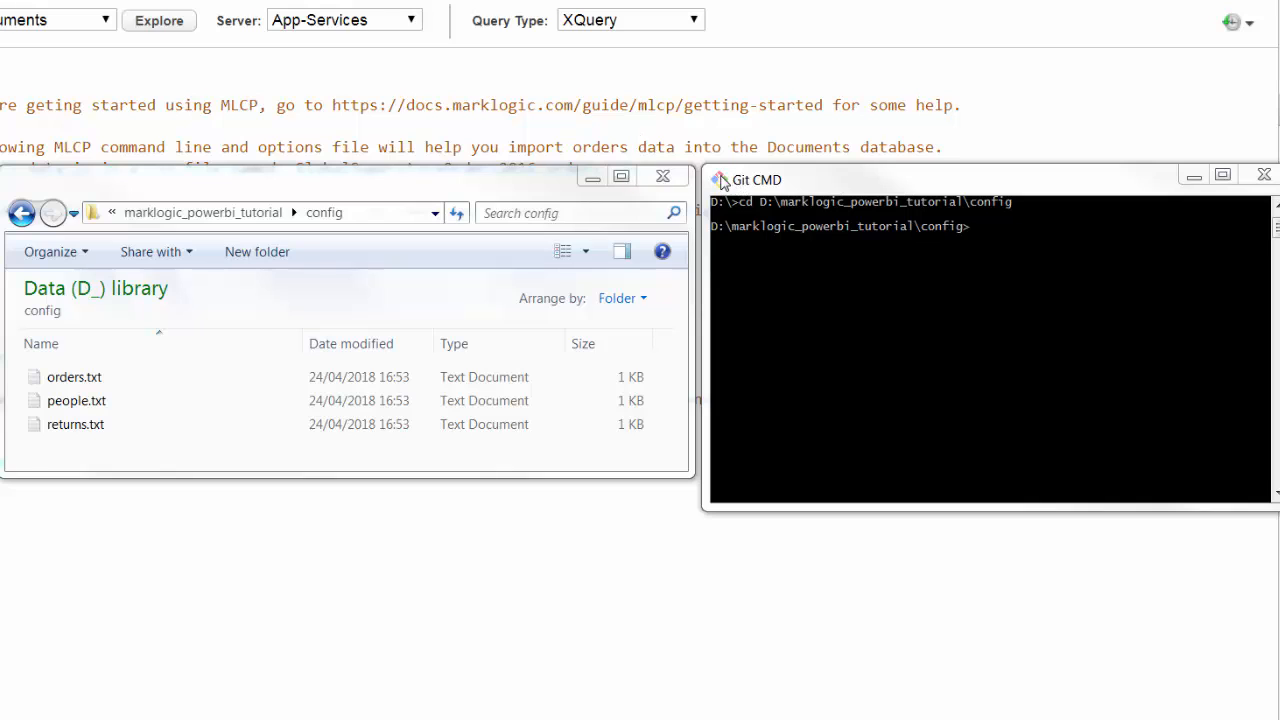
click(719, 180)
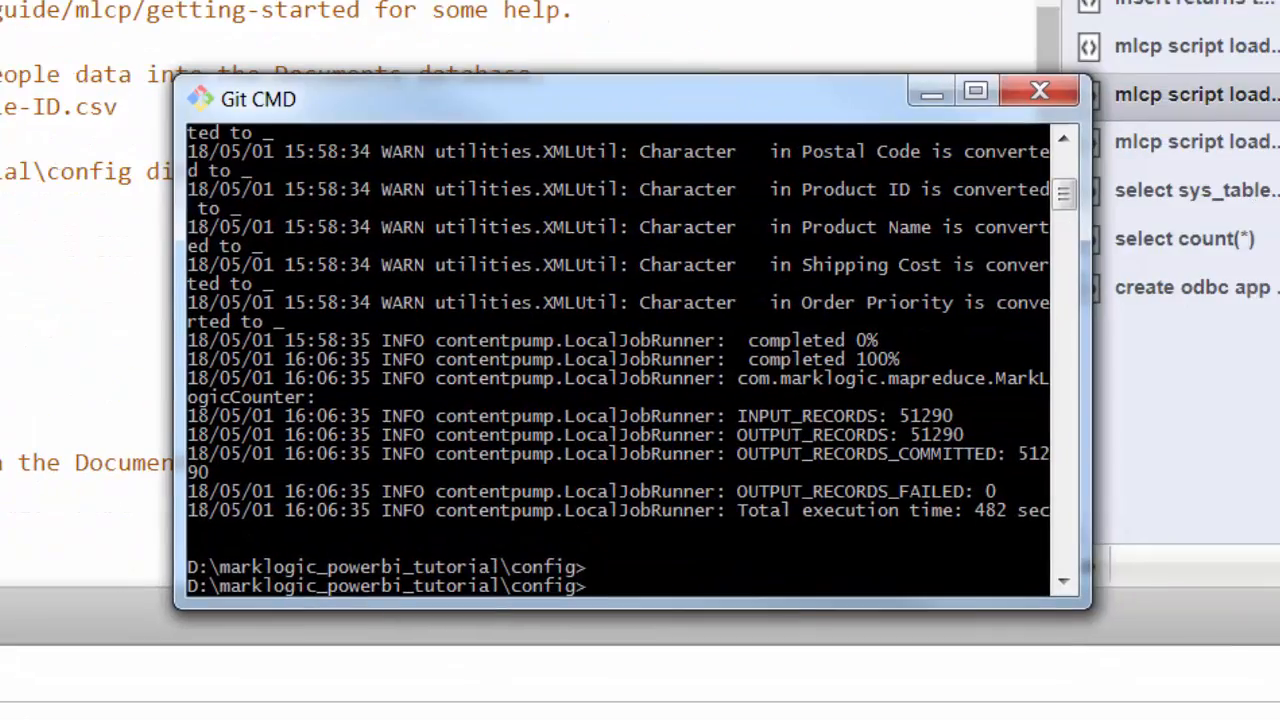
Run mlcp with people.txt and returns.txt, committing 24 and 1079 records.
click(200, 99)
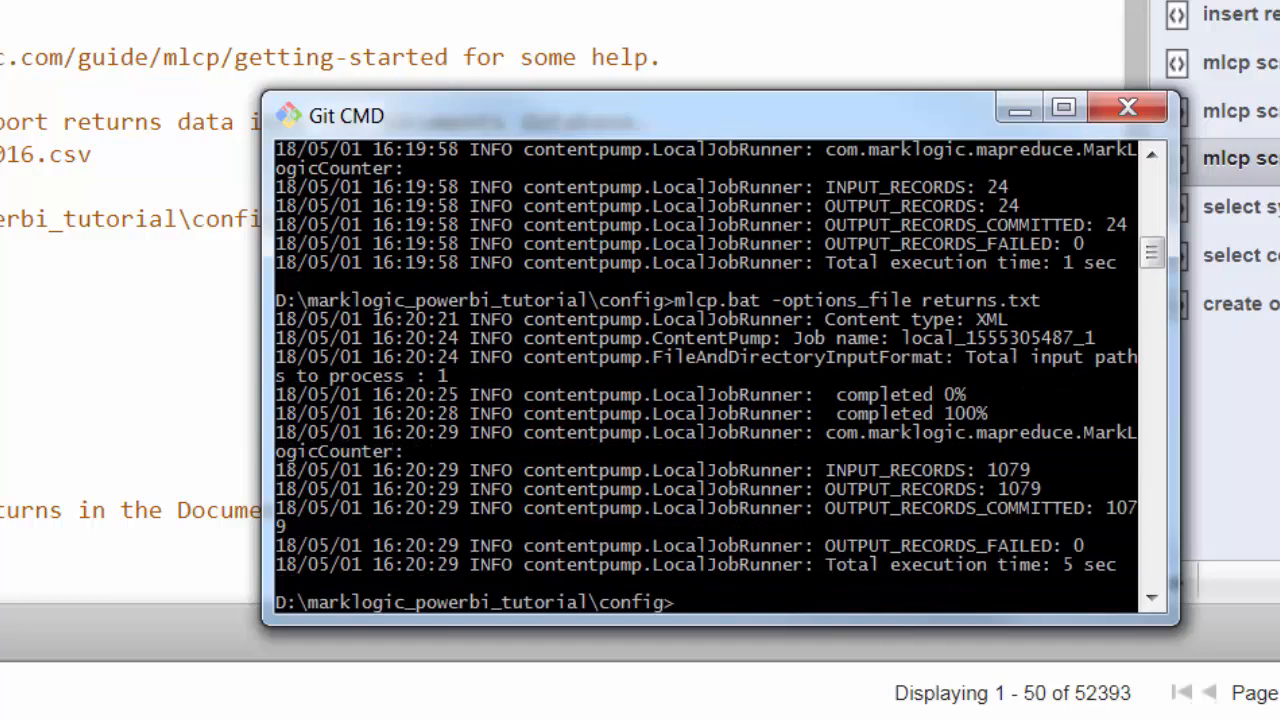
click(1127, 107)
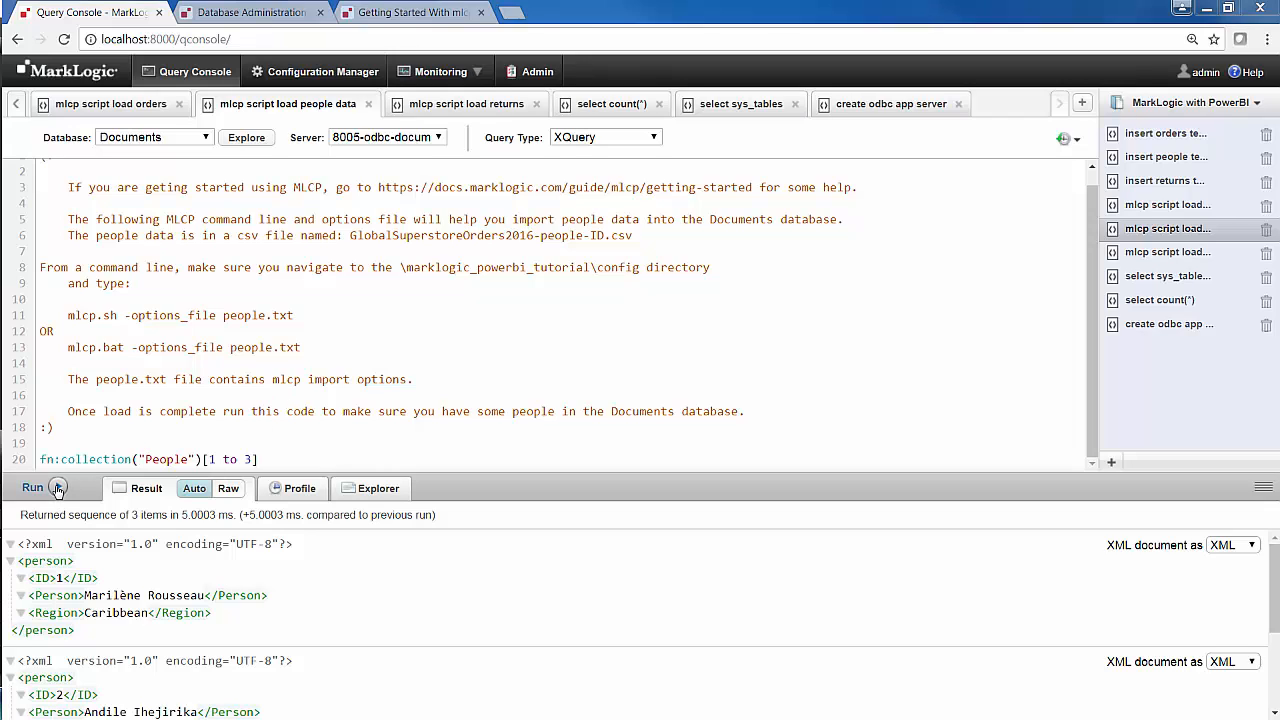
Run the load returns query to list the first returns documents from Documents.
click(33, 487)
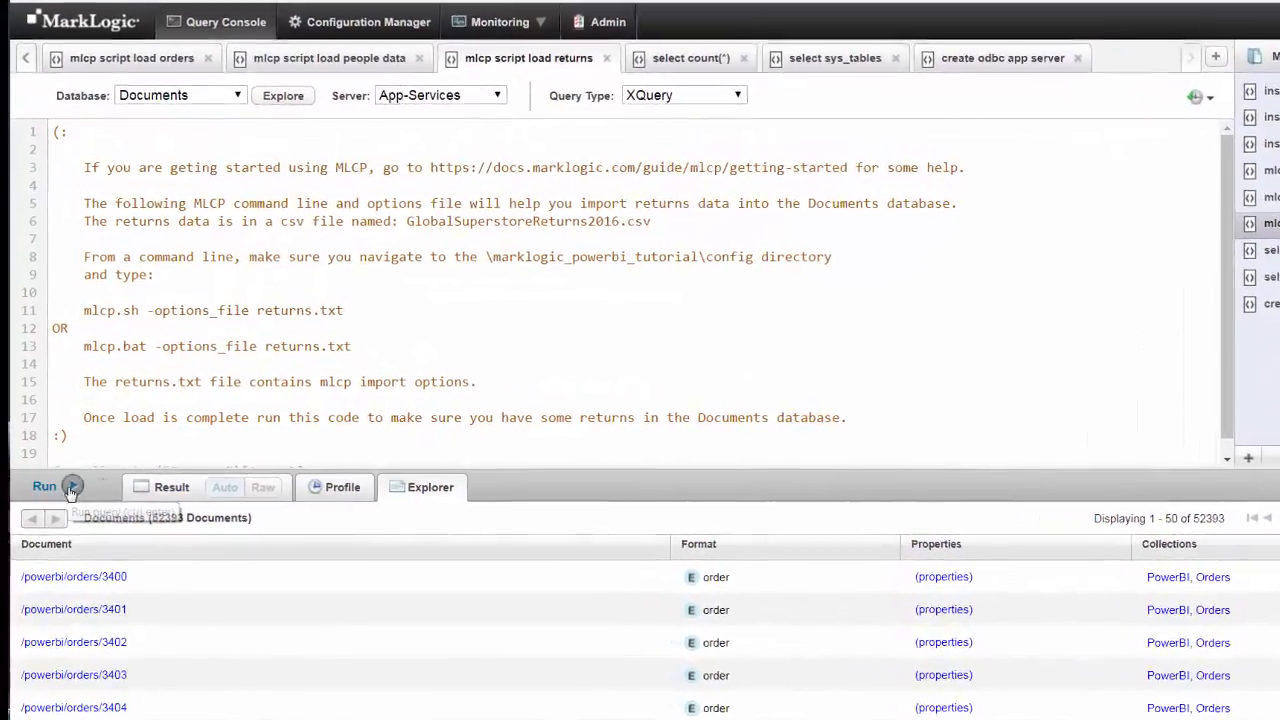
click(44, 485)
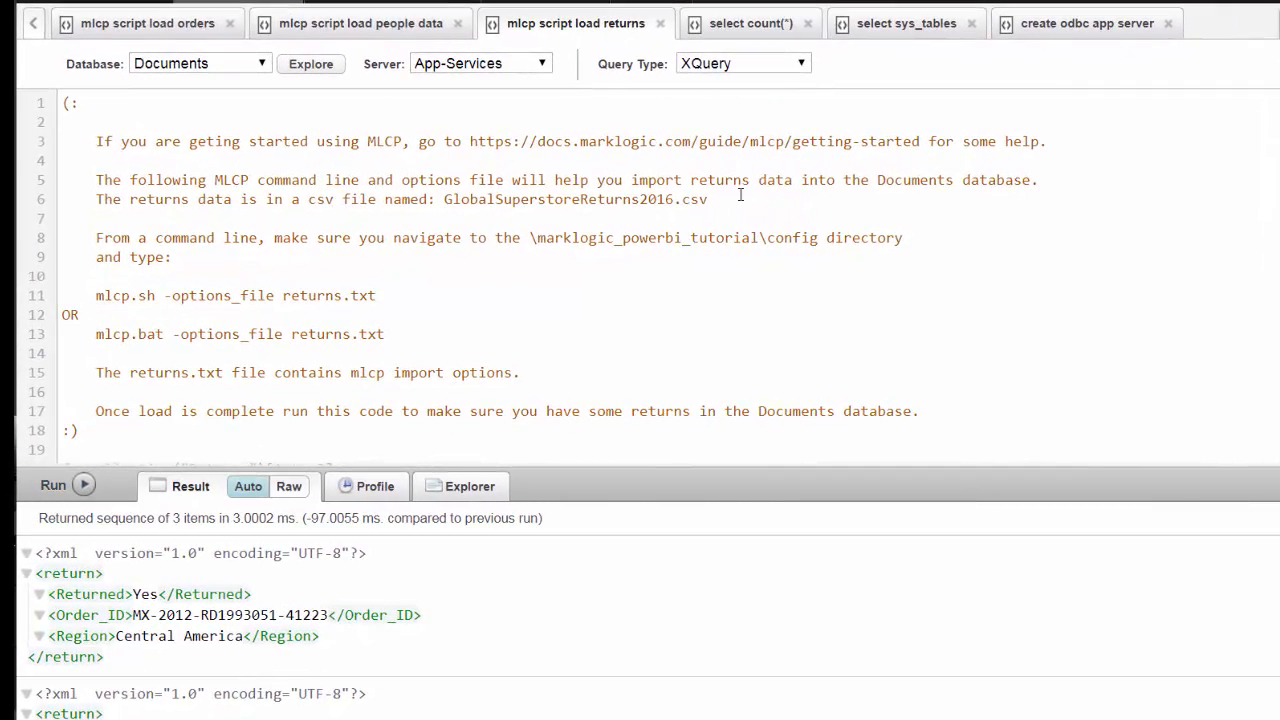
click(751, 23)
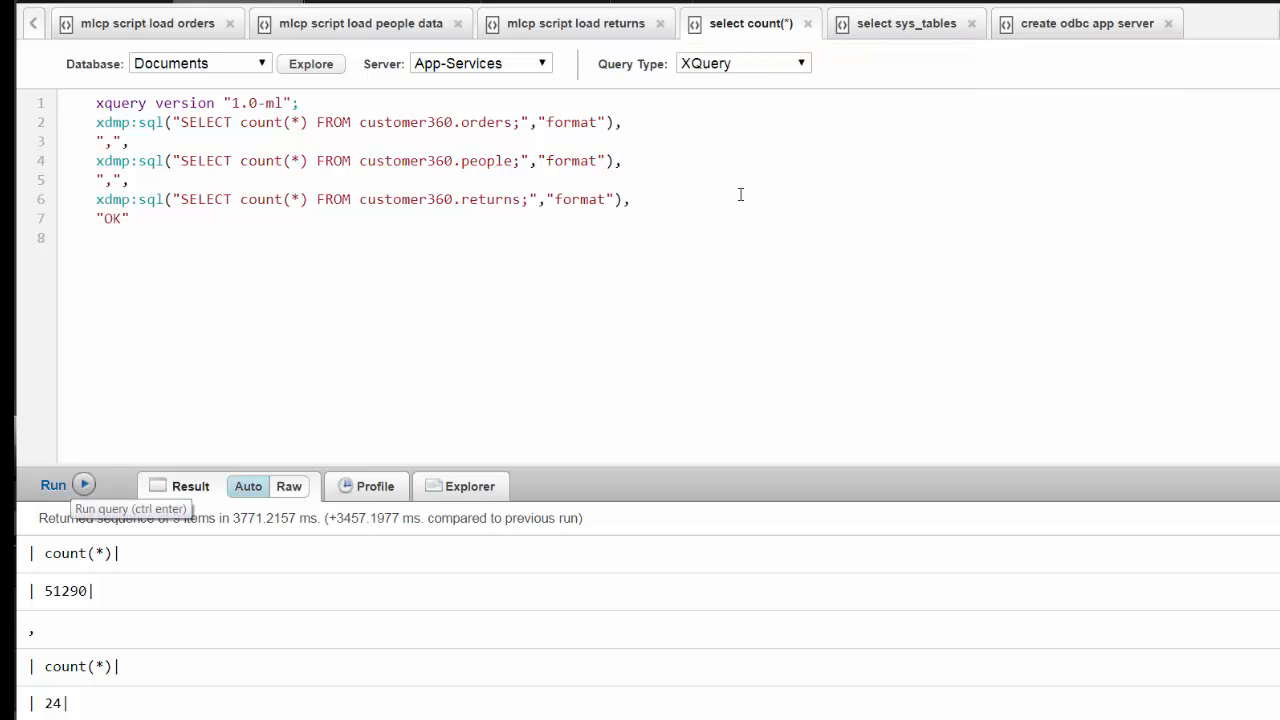
Count customer360 view rows (51290 orders, 24 people) and list the orders, people and returns tables.
click(53, 485)
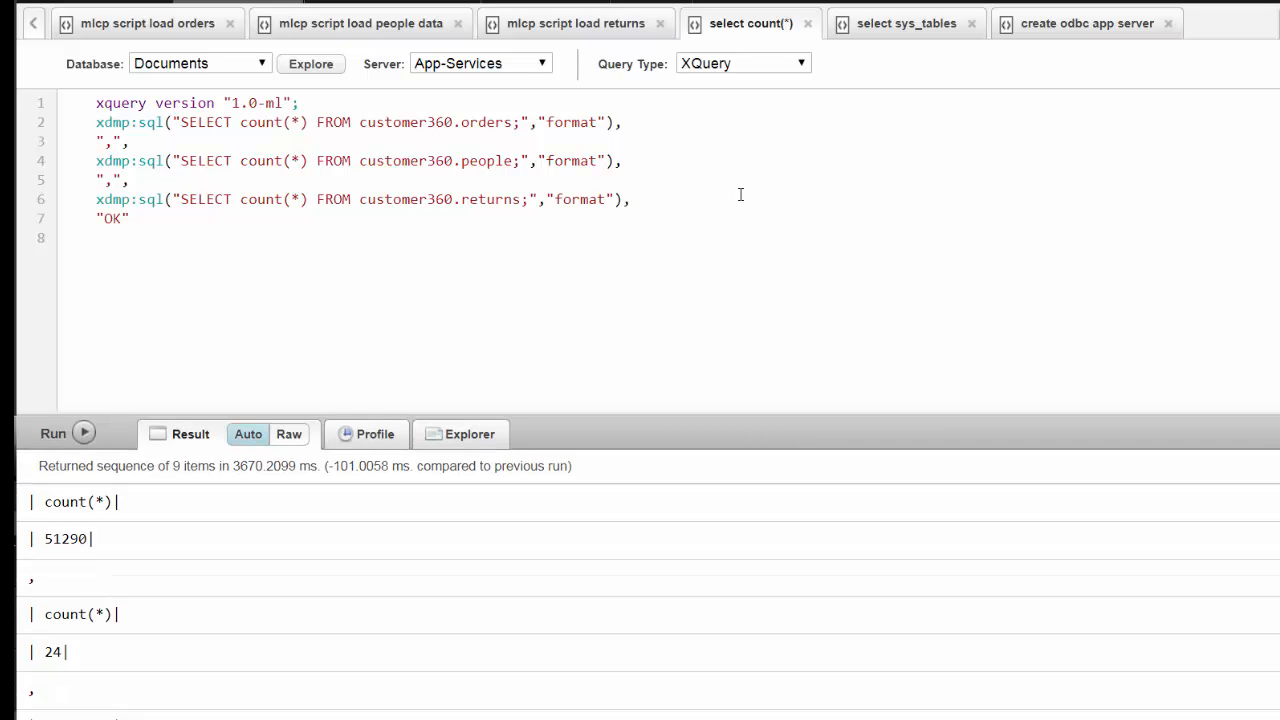
click(905, 23)
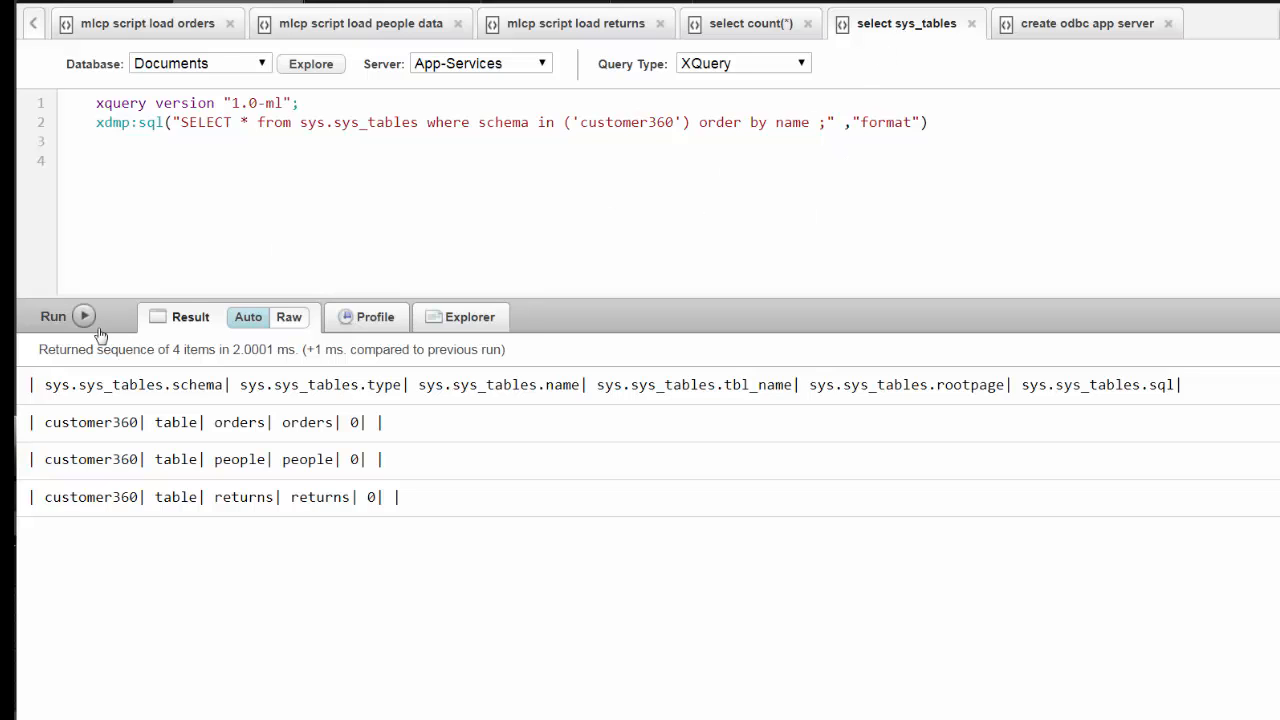
click(53, 316)
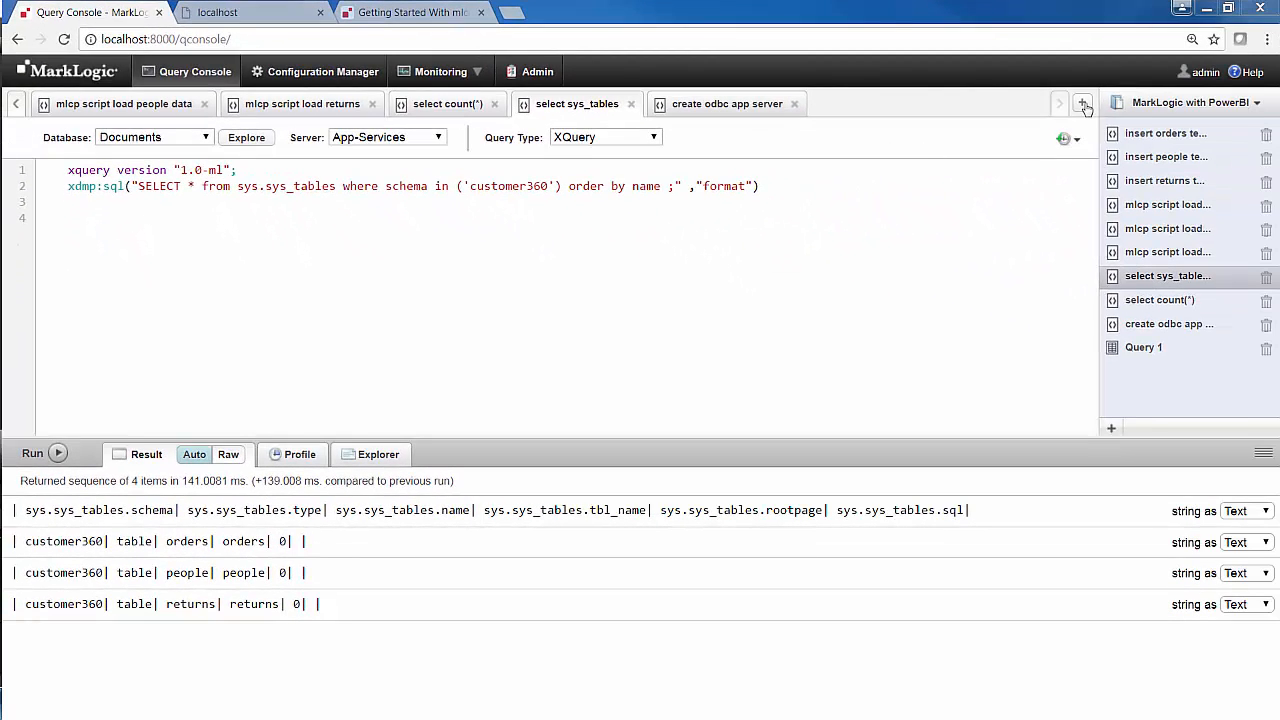
Run a new SQL query 'select * from people', returning 24 rows.
click(1081, 103)
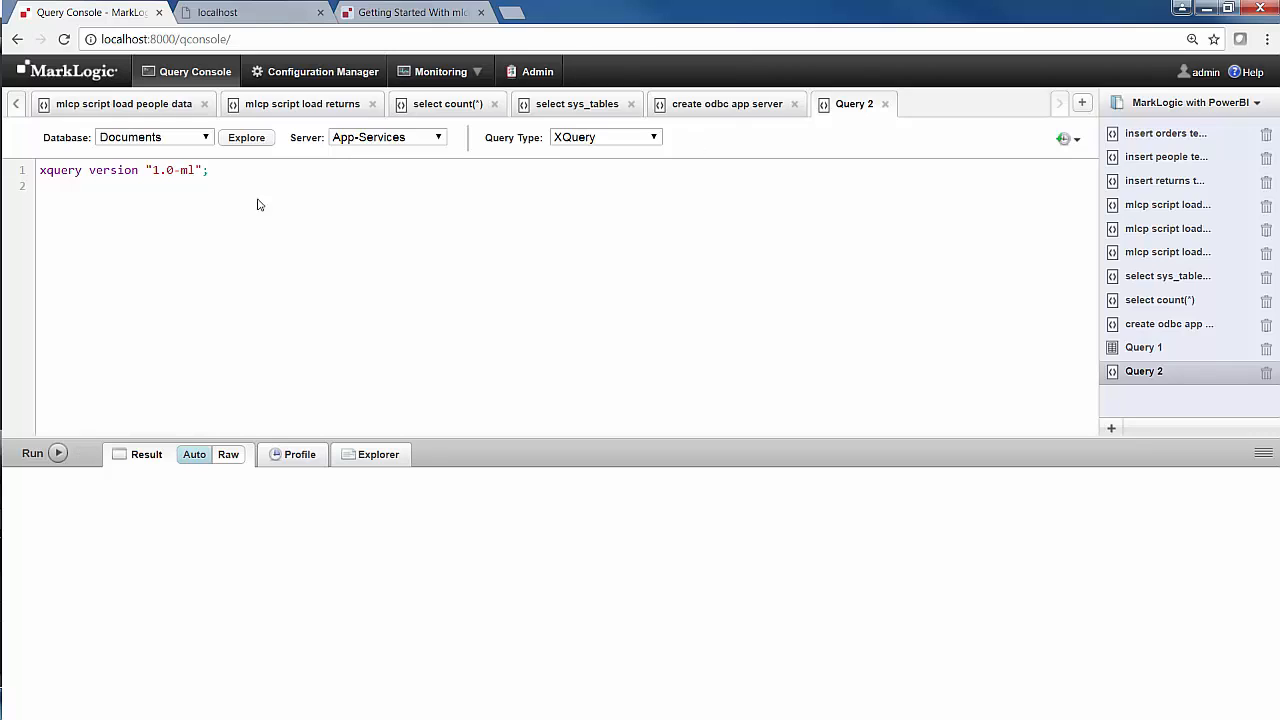
click(604, 137)
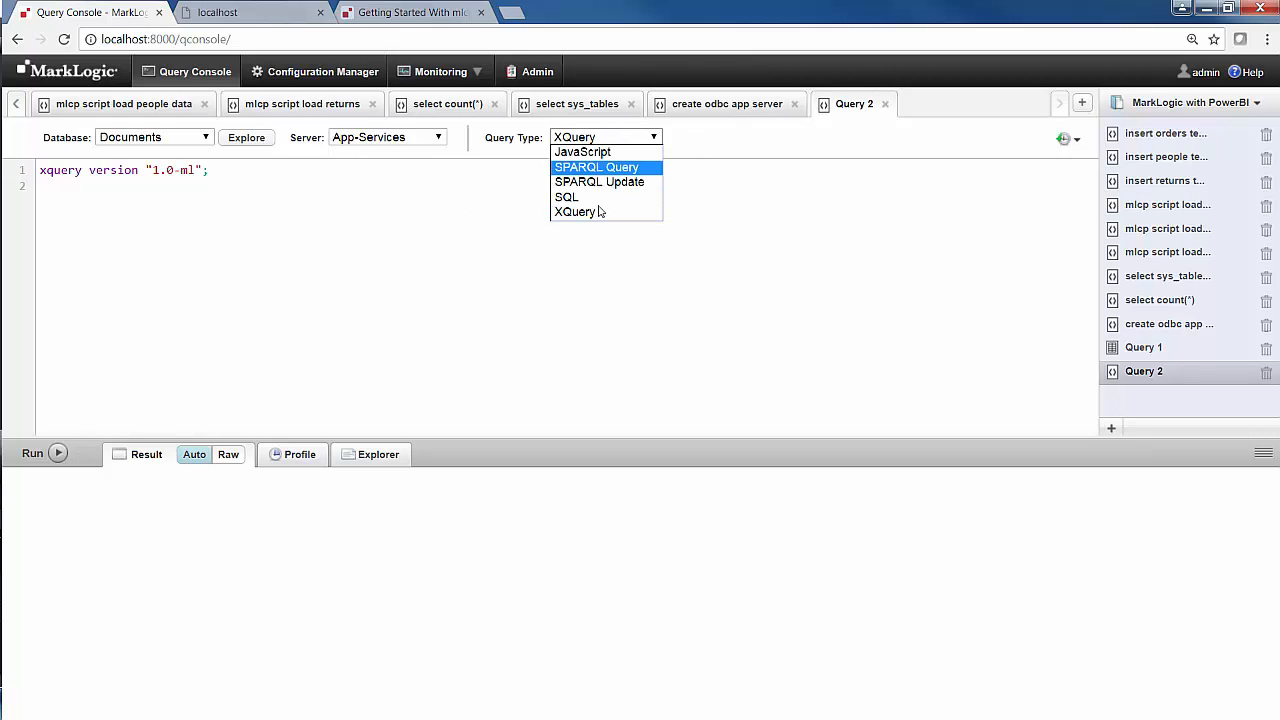
click(566, 197)
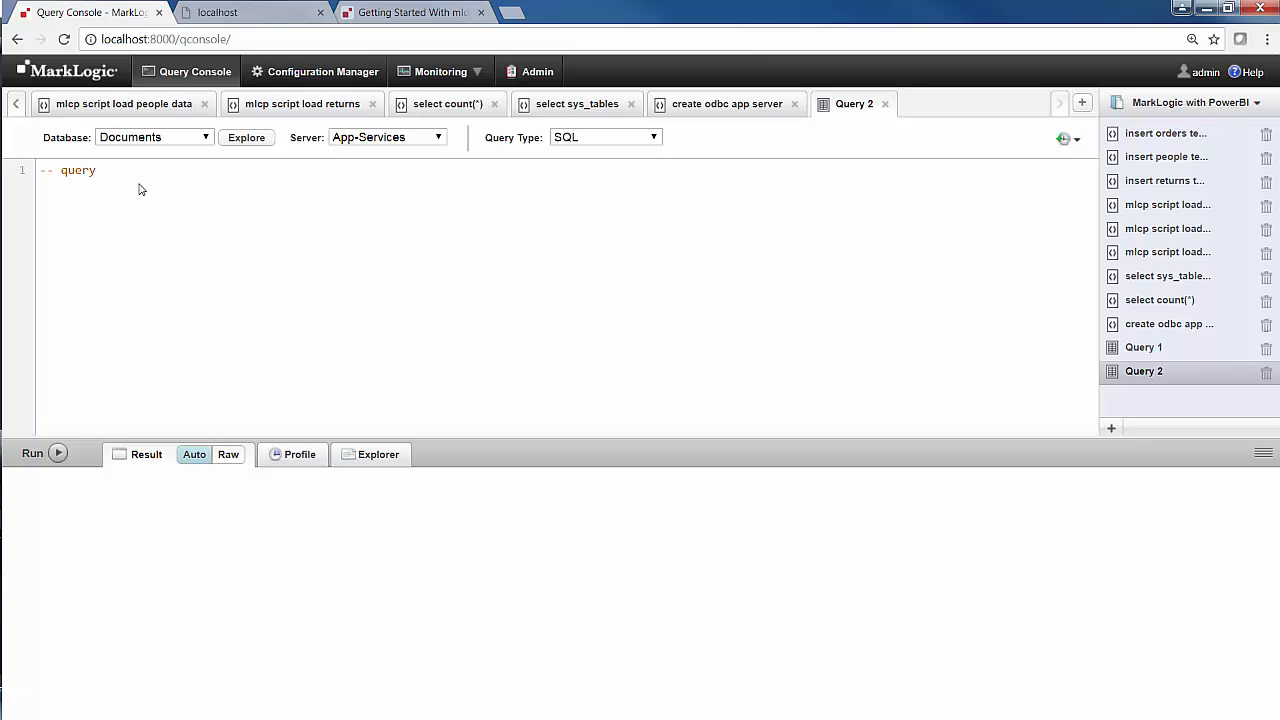
text(select * fro)
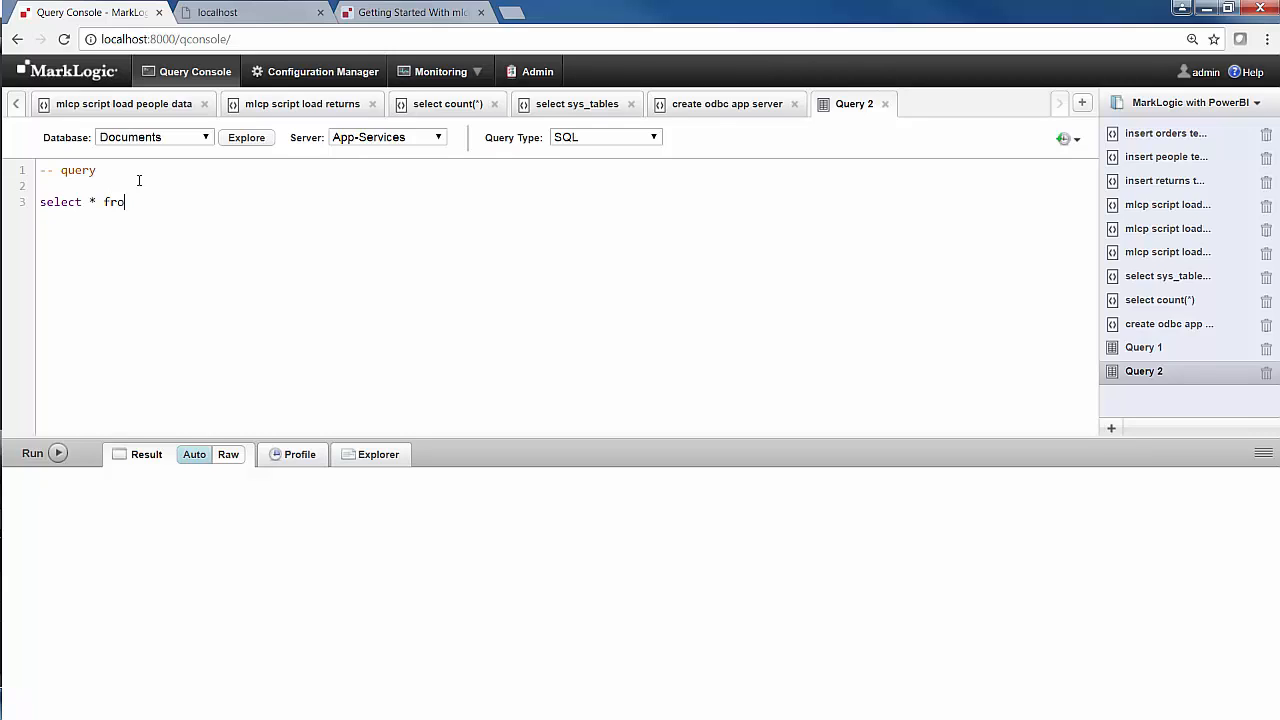
text(m people)
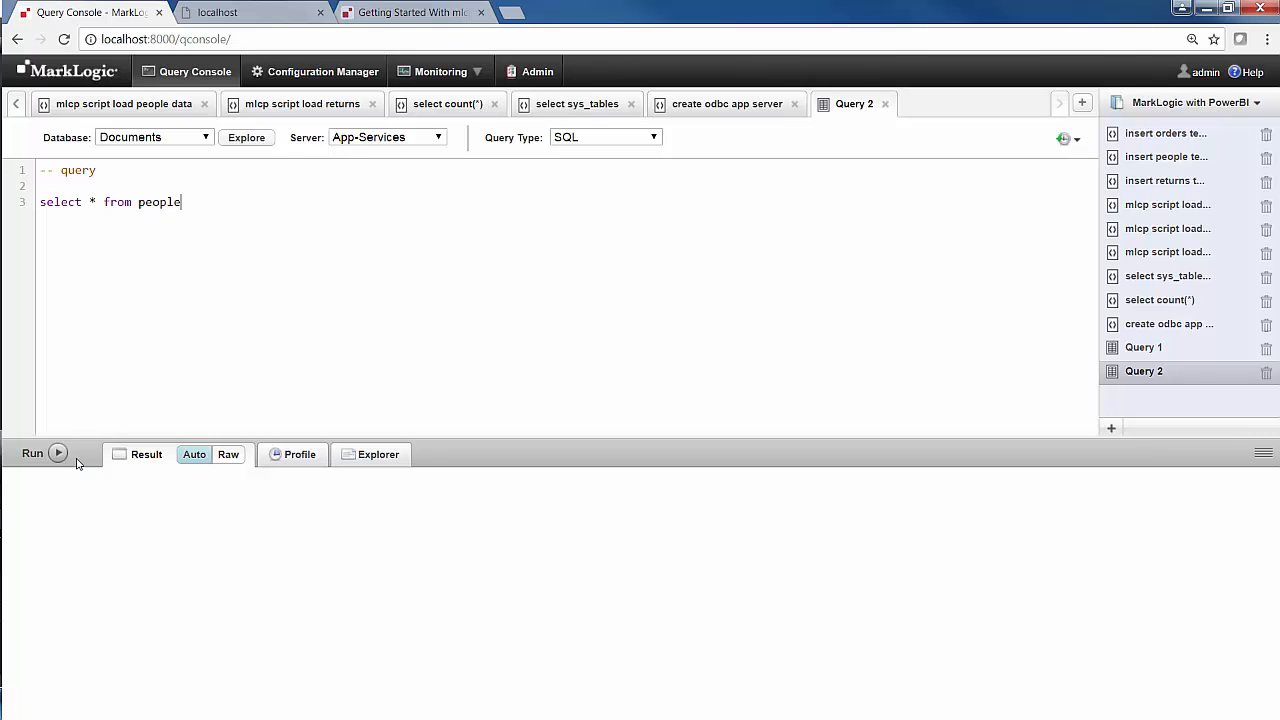
click(33, 453)
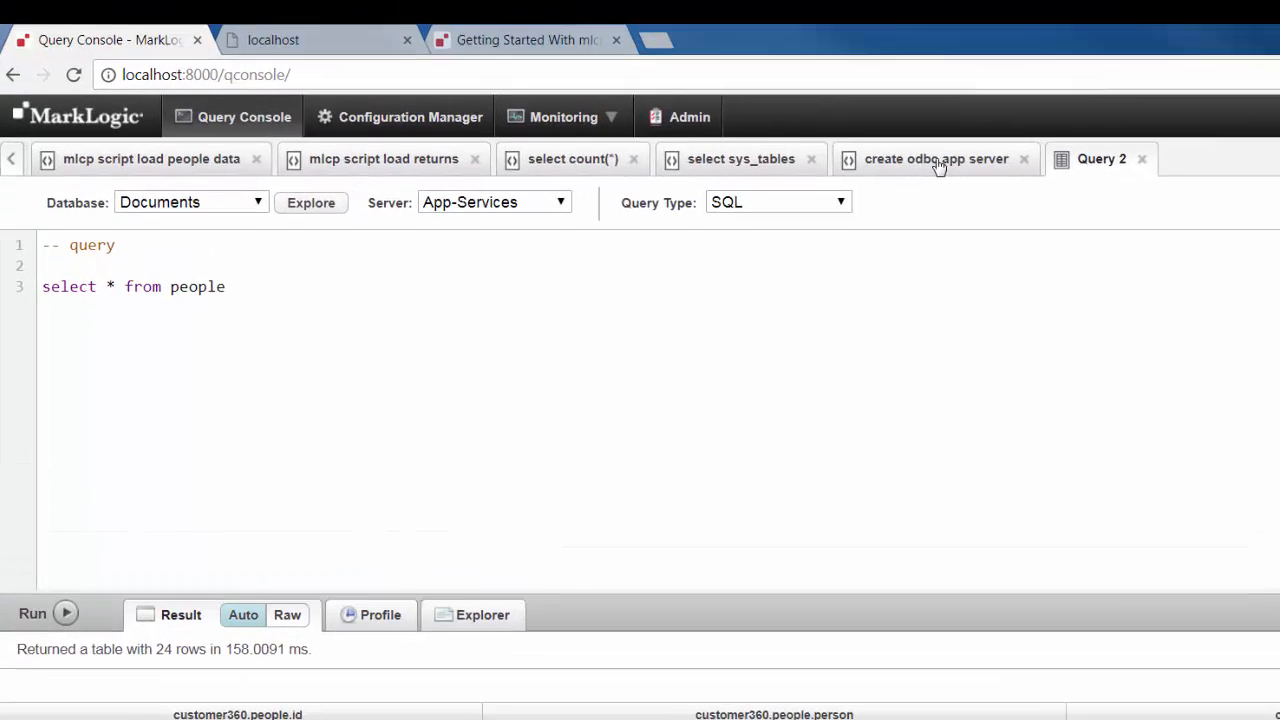
click(936, 158)
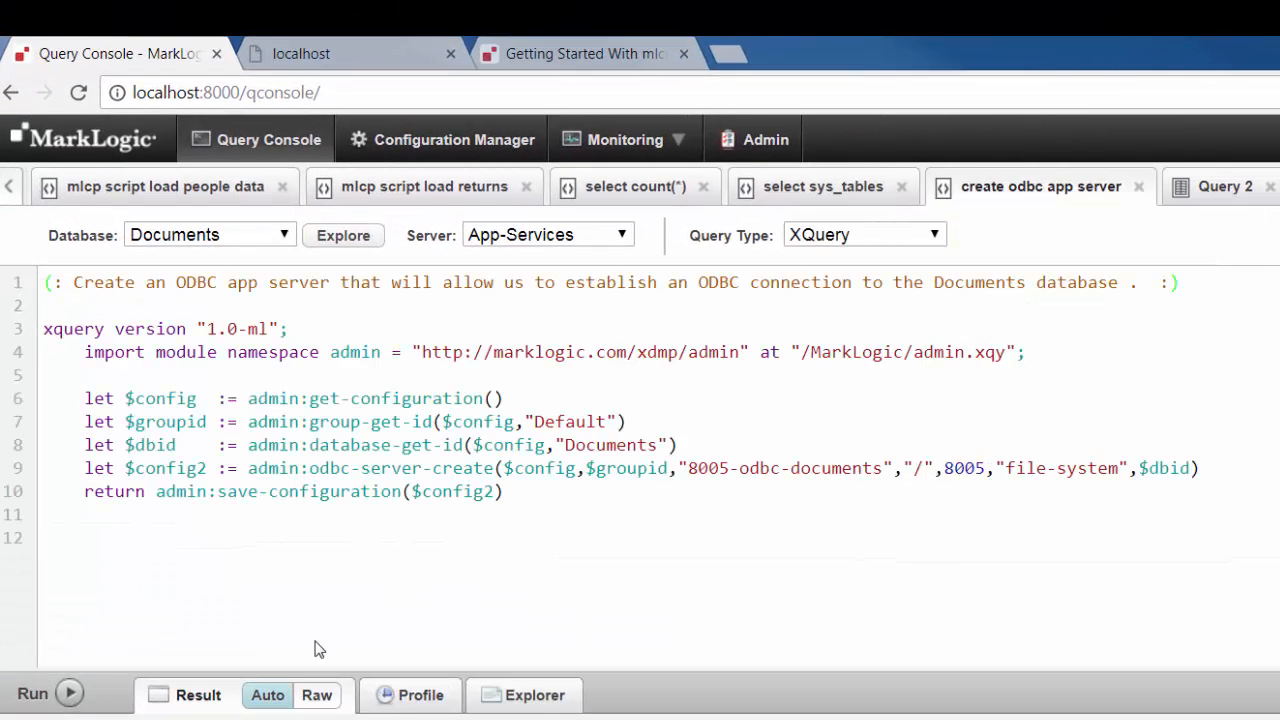
Run admin:odbc-server-create to create 8005-odbc-documents on port 8005 for Documents.
click(33, 693)
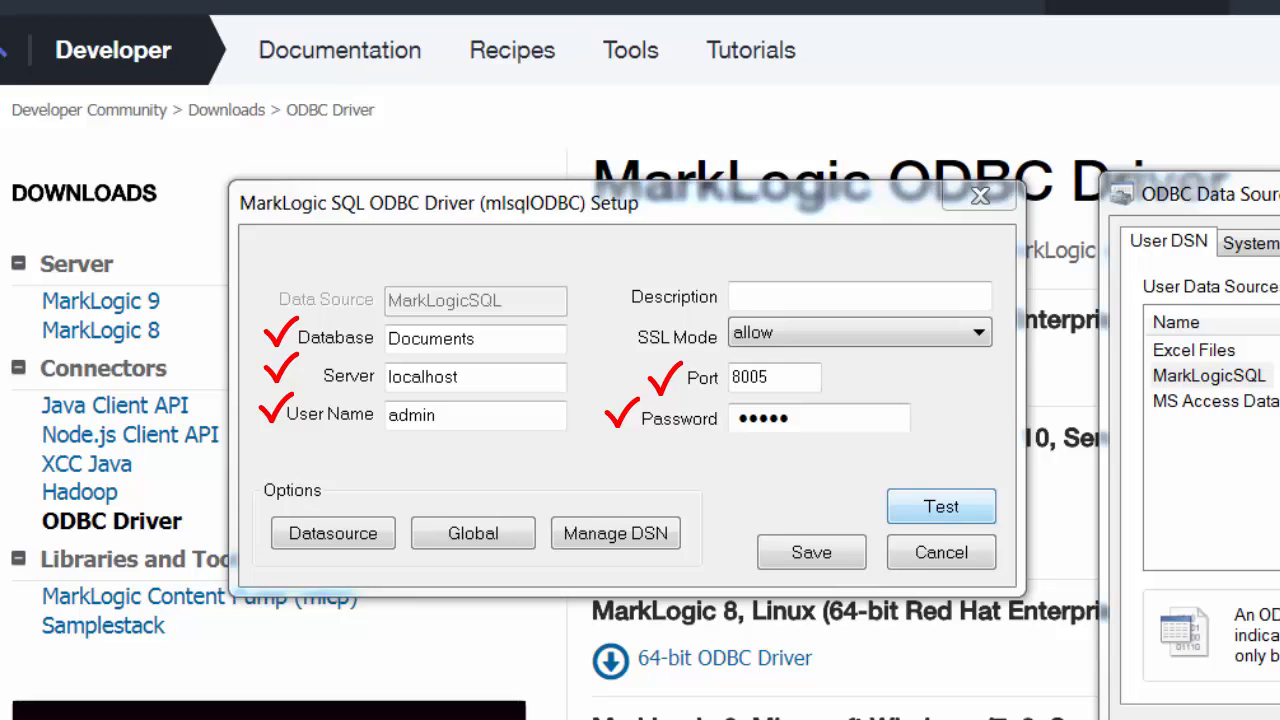
Test the MarkLogicSQL DSN connection successfully and save its settings.
click(940, 506)
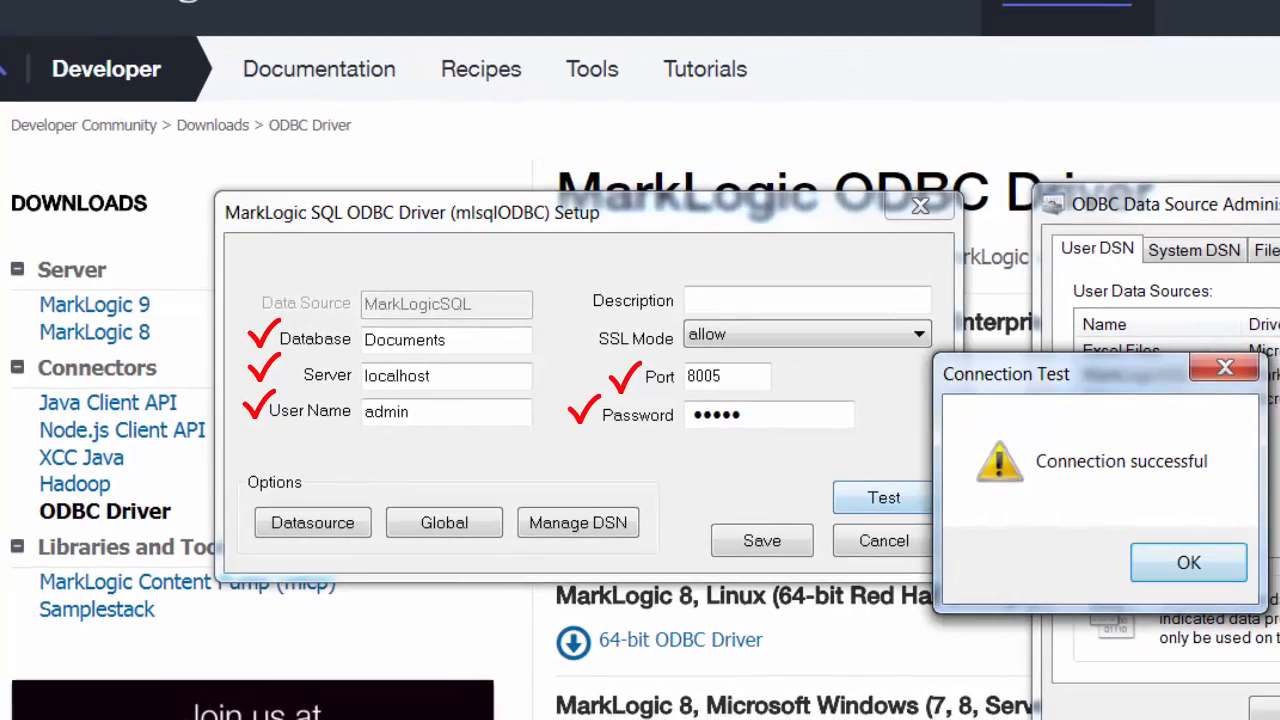
click(1188, 562)
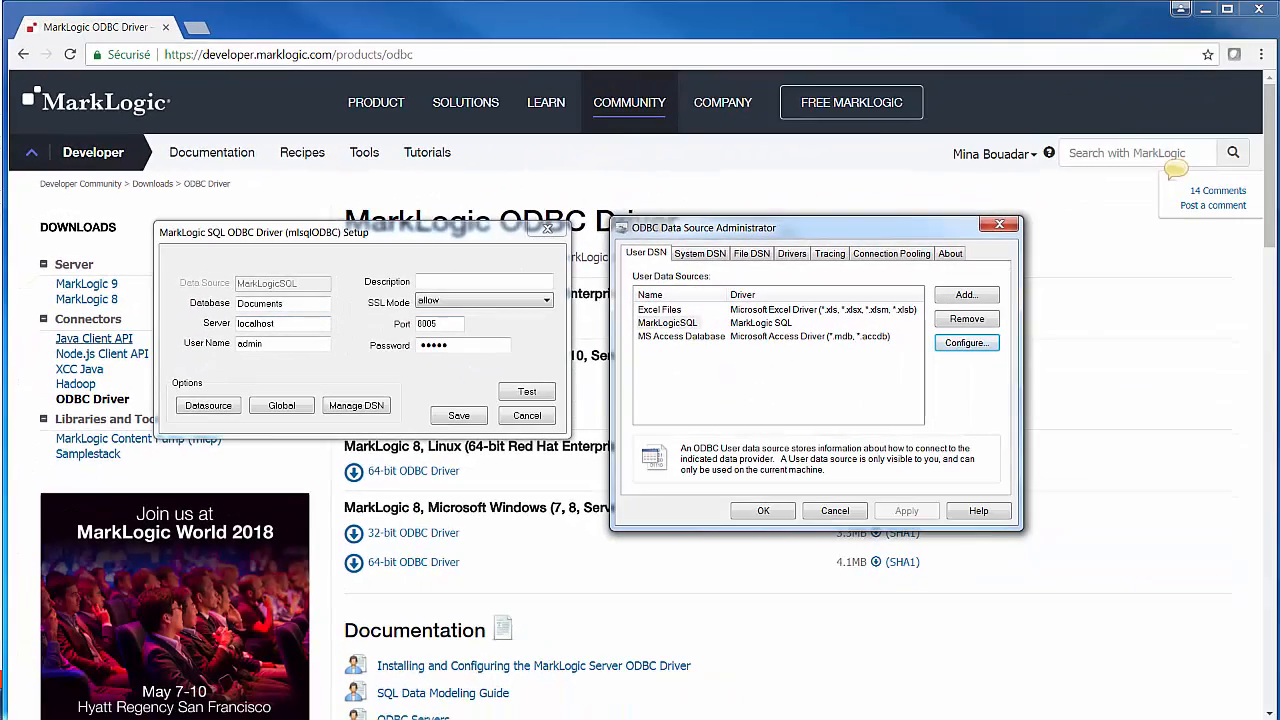
click(526, 415)
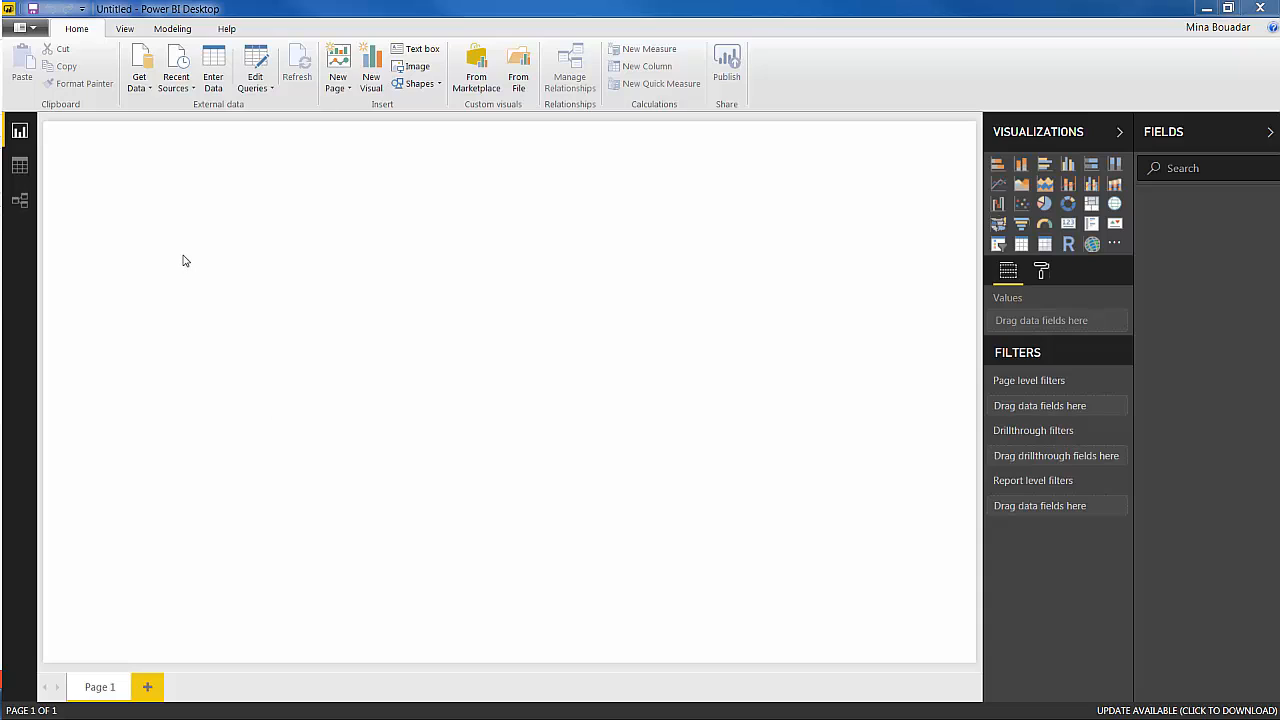
mouse_move(176, 231)
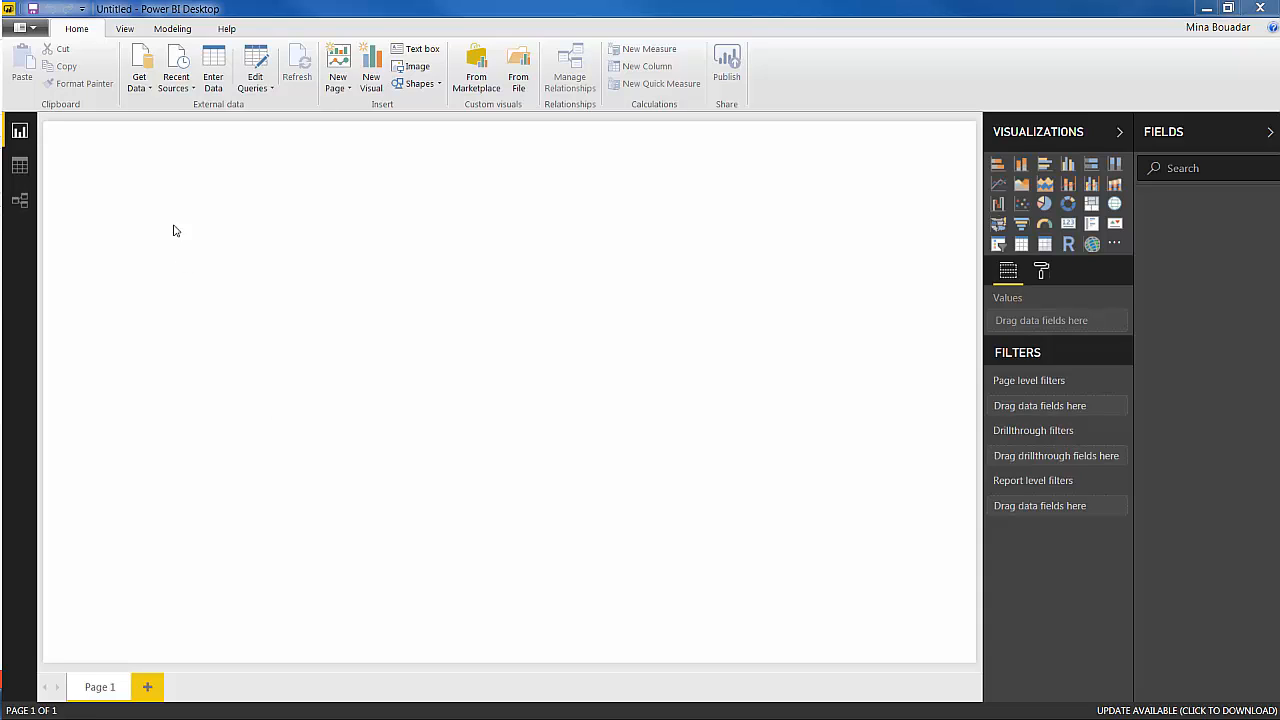
mouse_move(147, 98)
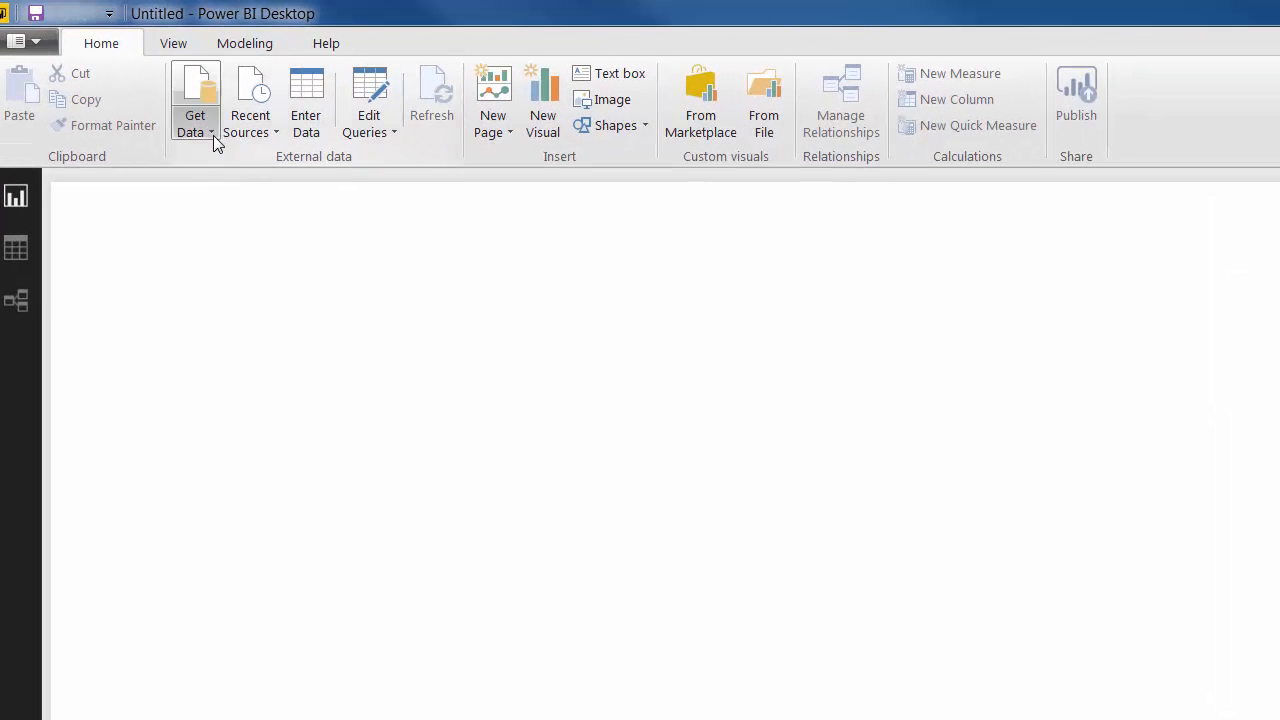
Choose ODBC from Get Data's full source list to begin the ODBC import.
click(194, 105)
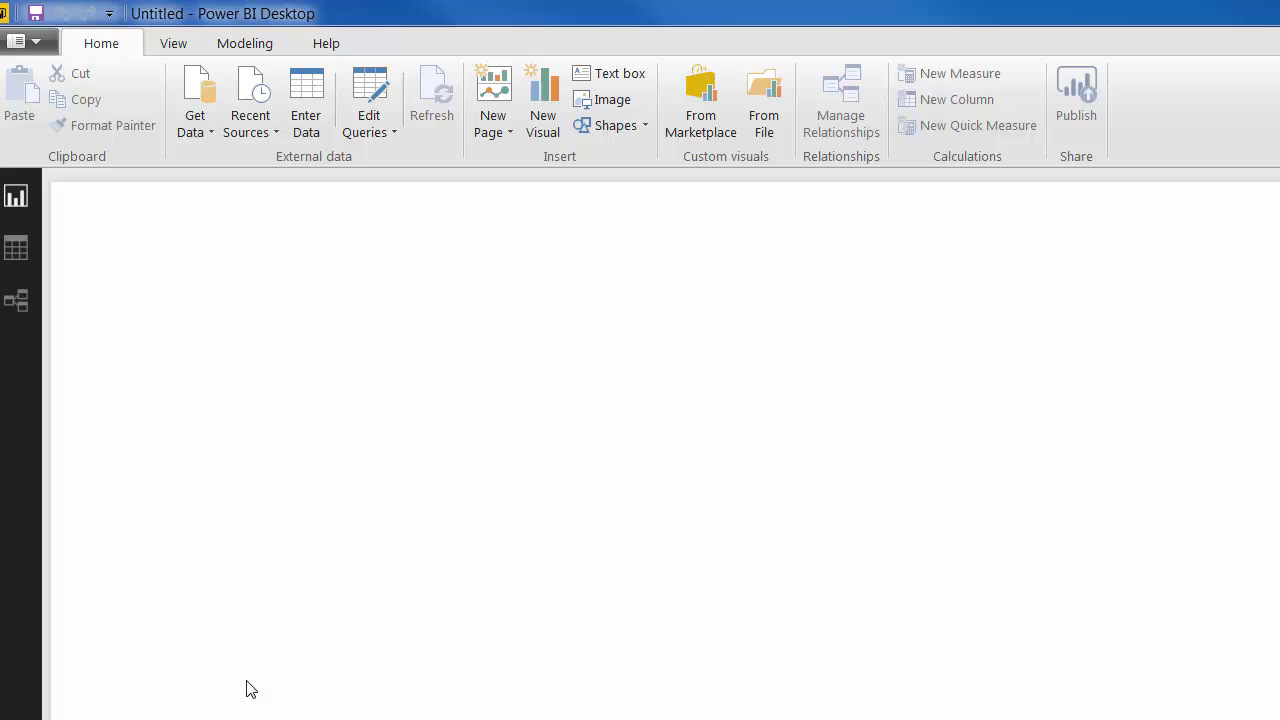
click(194, 100)
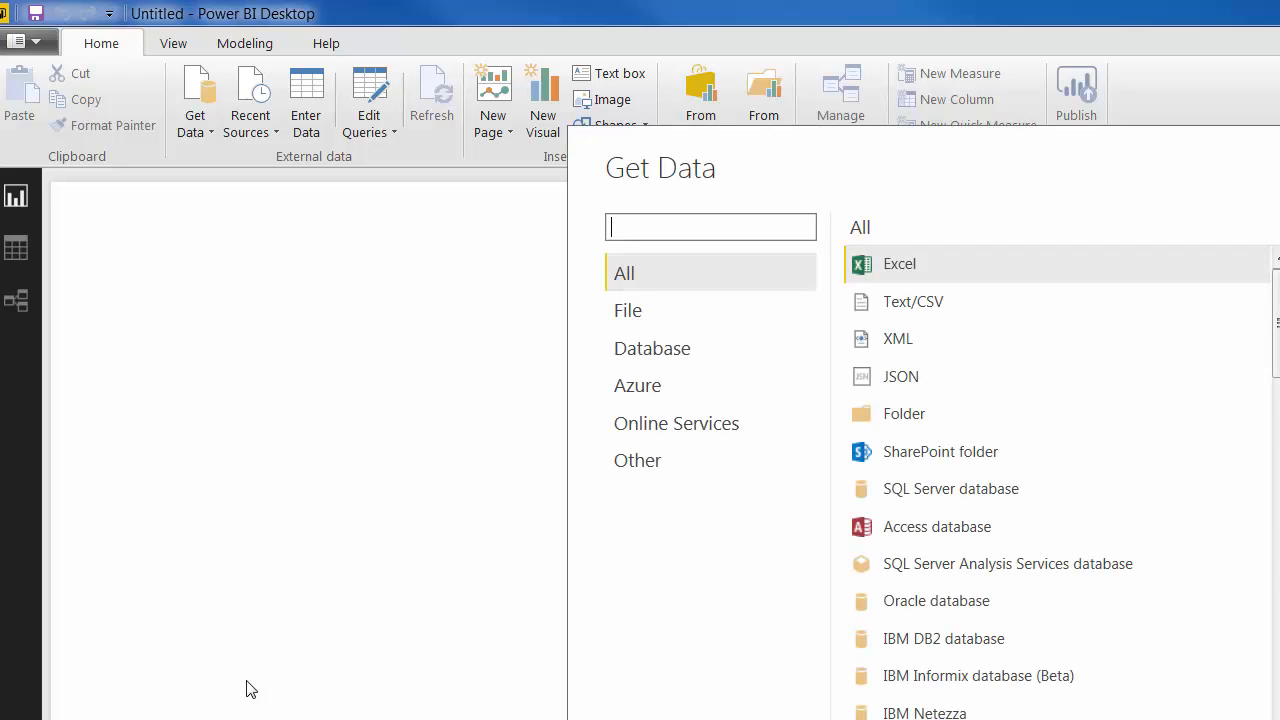
click(637, 460)
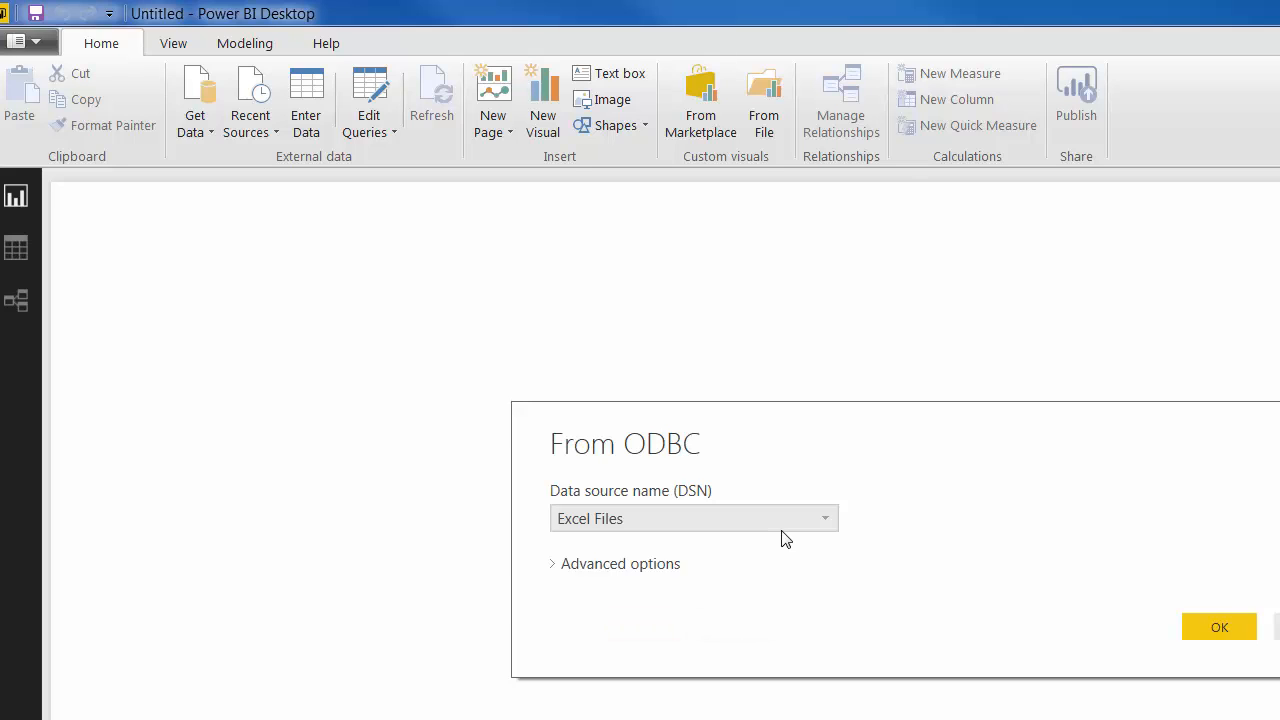
Choose the MarkLogicSQL DSN in From ODBC and confirm the connection.
click(824, 518)
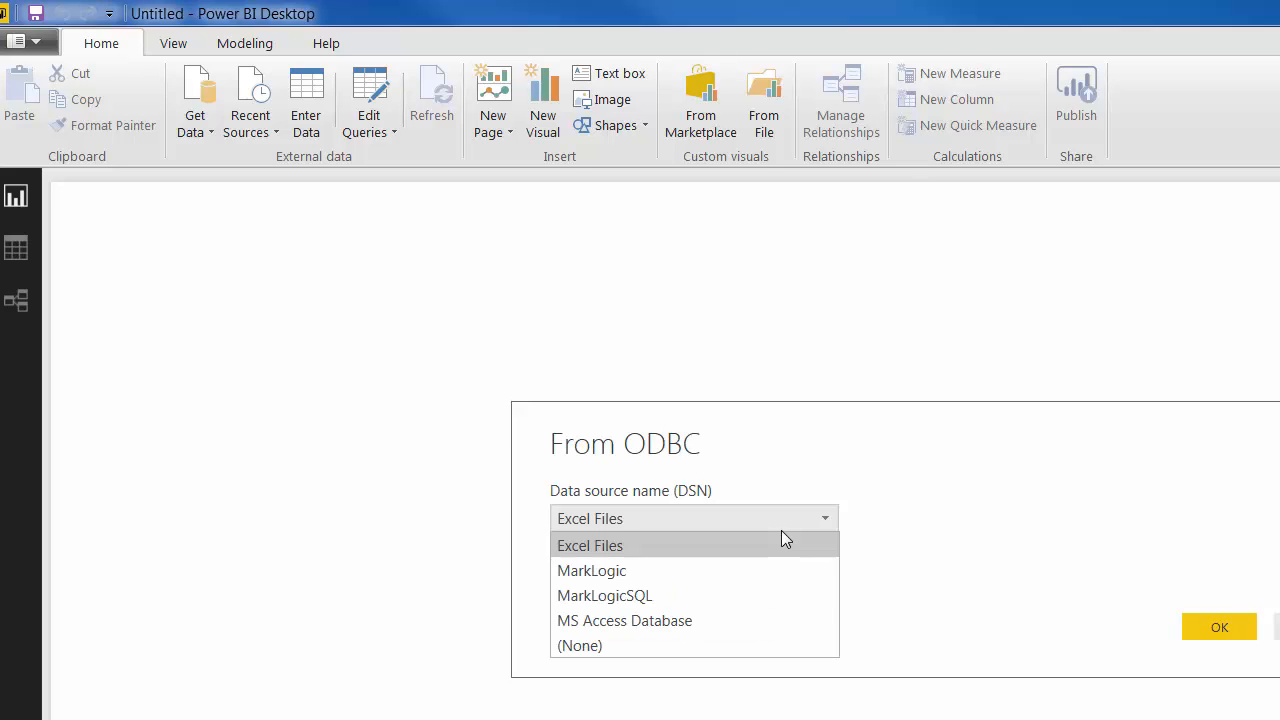
click(604, 595)
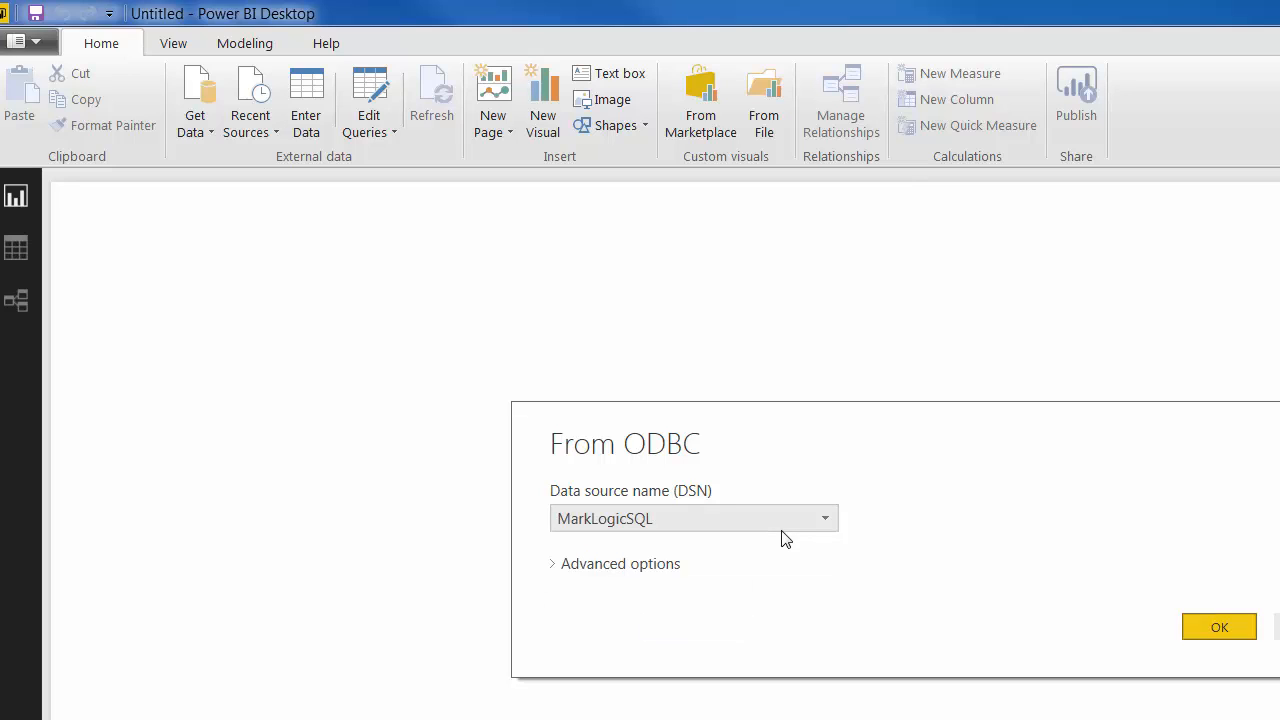
click(1218, 626)
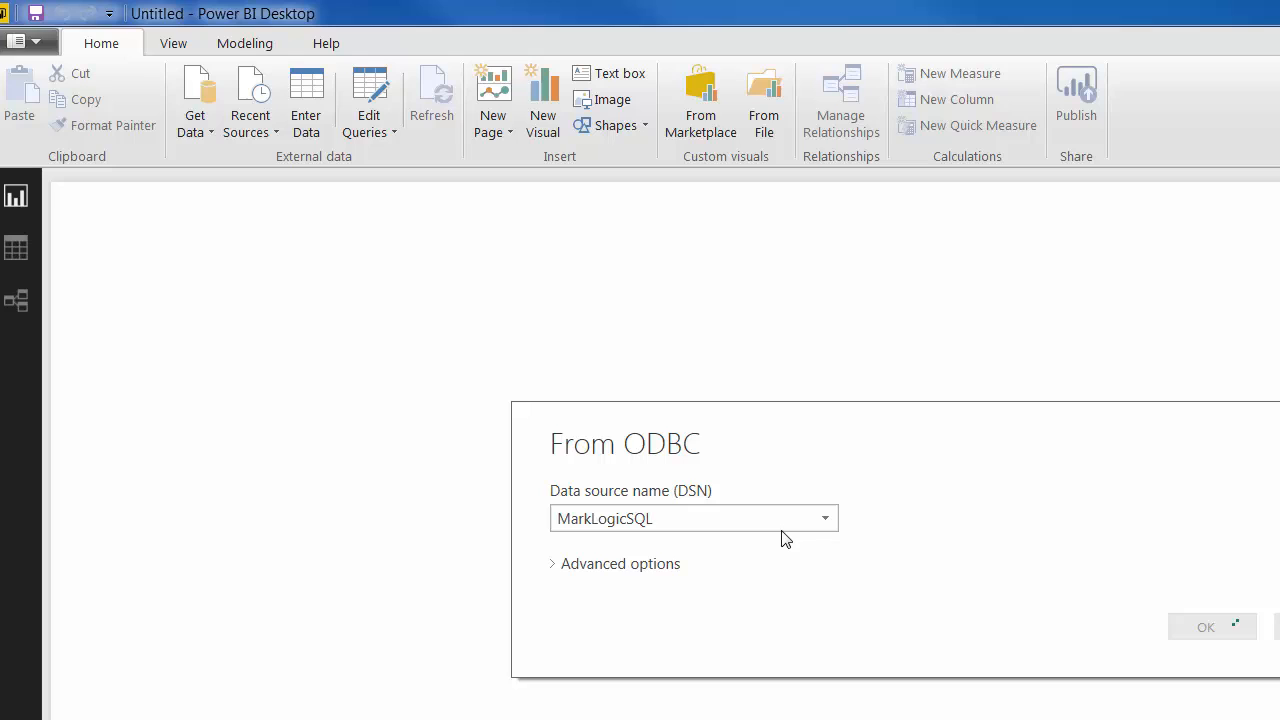
click(1205, 627)
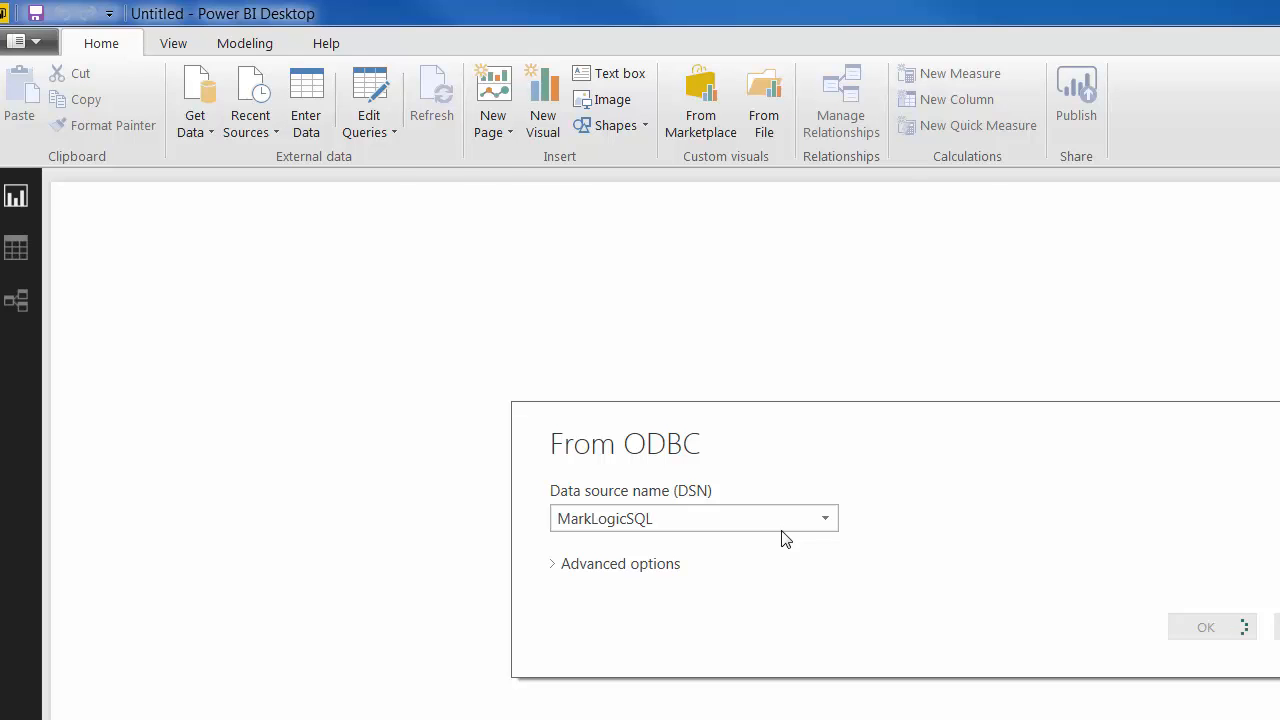
click(1205, 627)
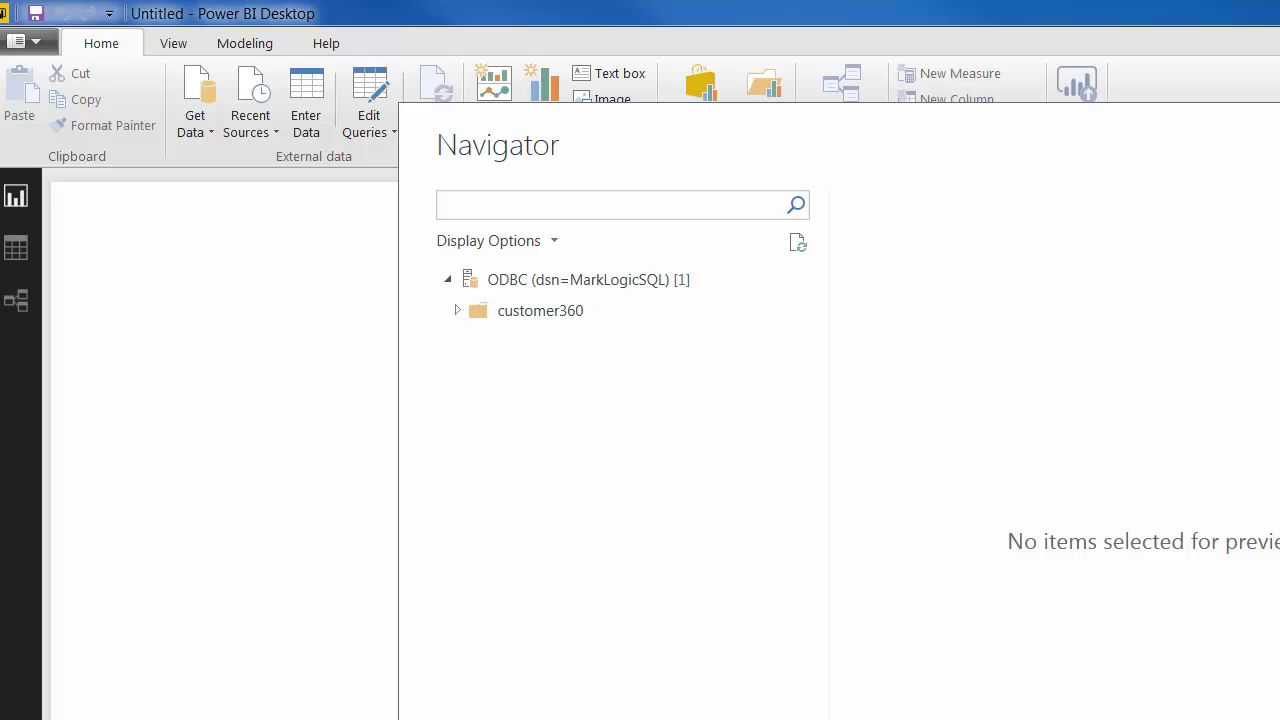
mouse_move(448, 336)
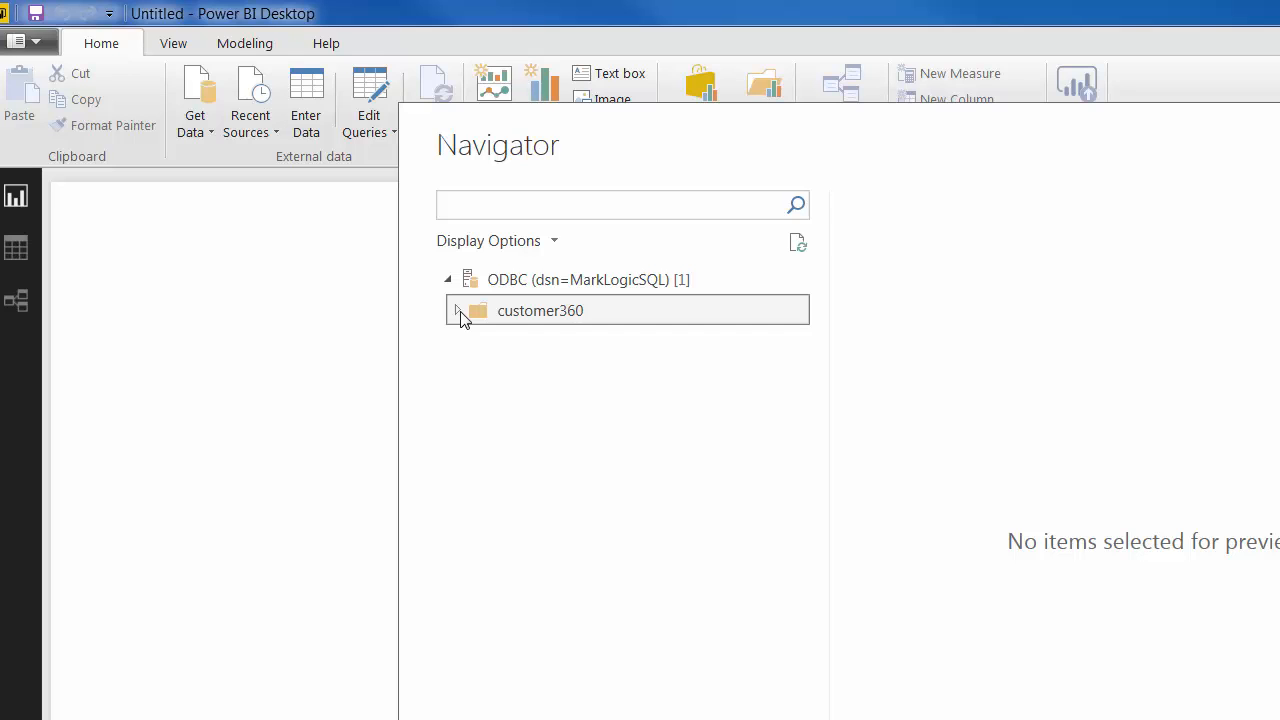
Tick the customer360 orders, people and returns tables in Navigator and load them.
click(461, 311)
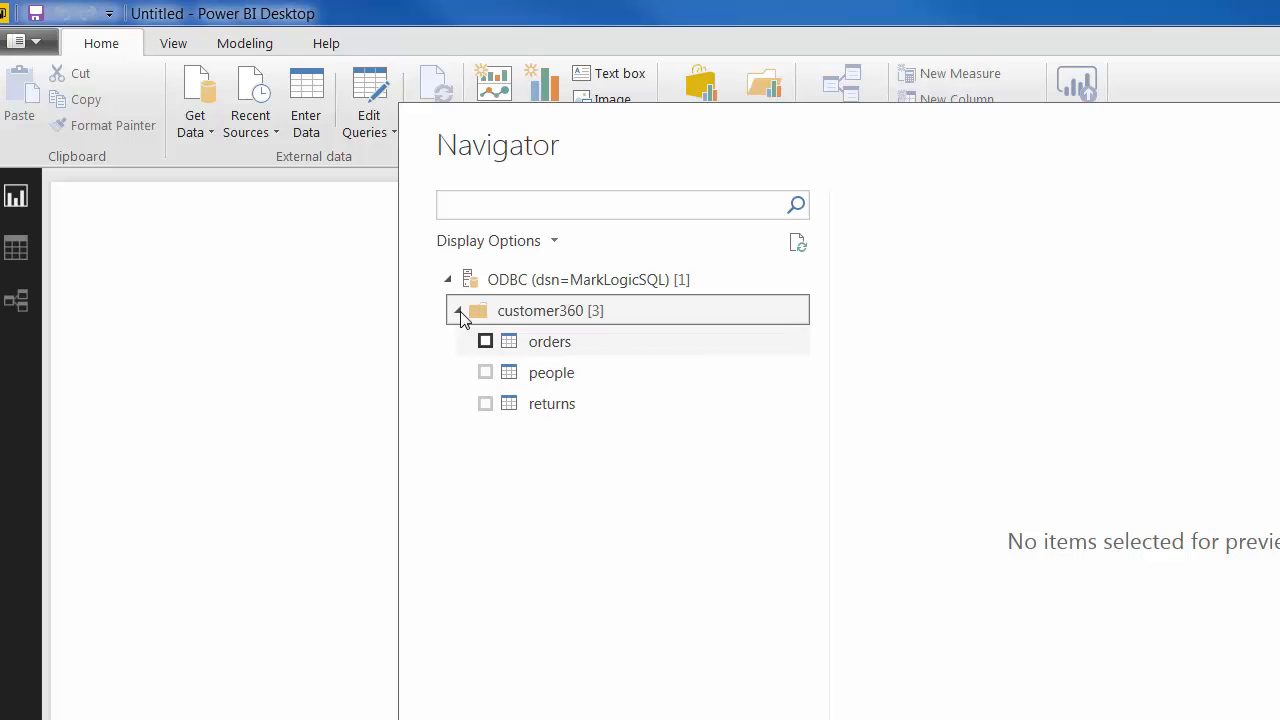
click(485, 341)
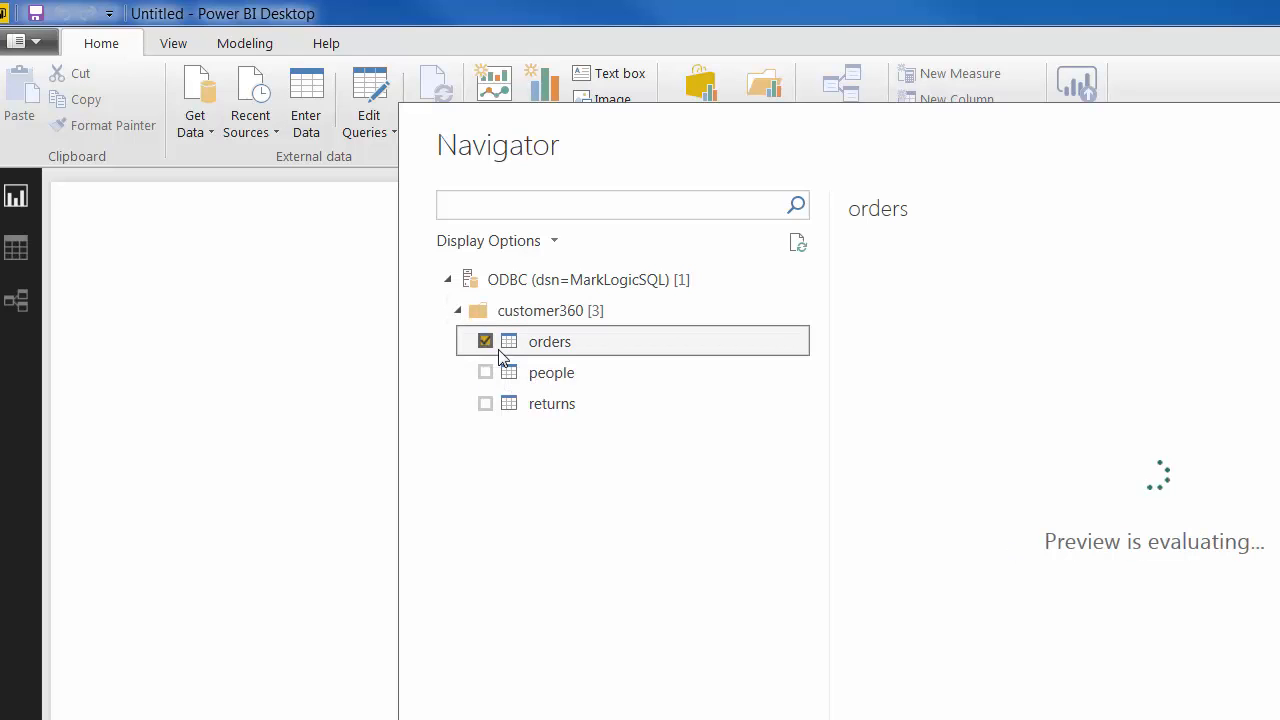
mouse_move(551, 372)
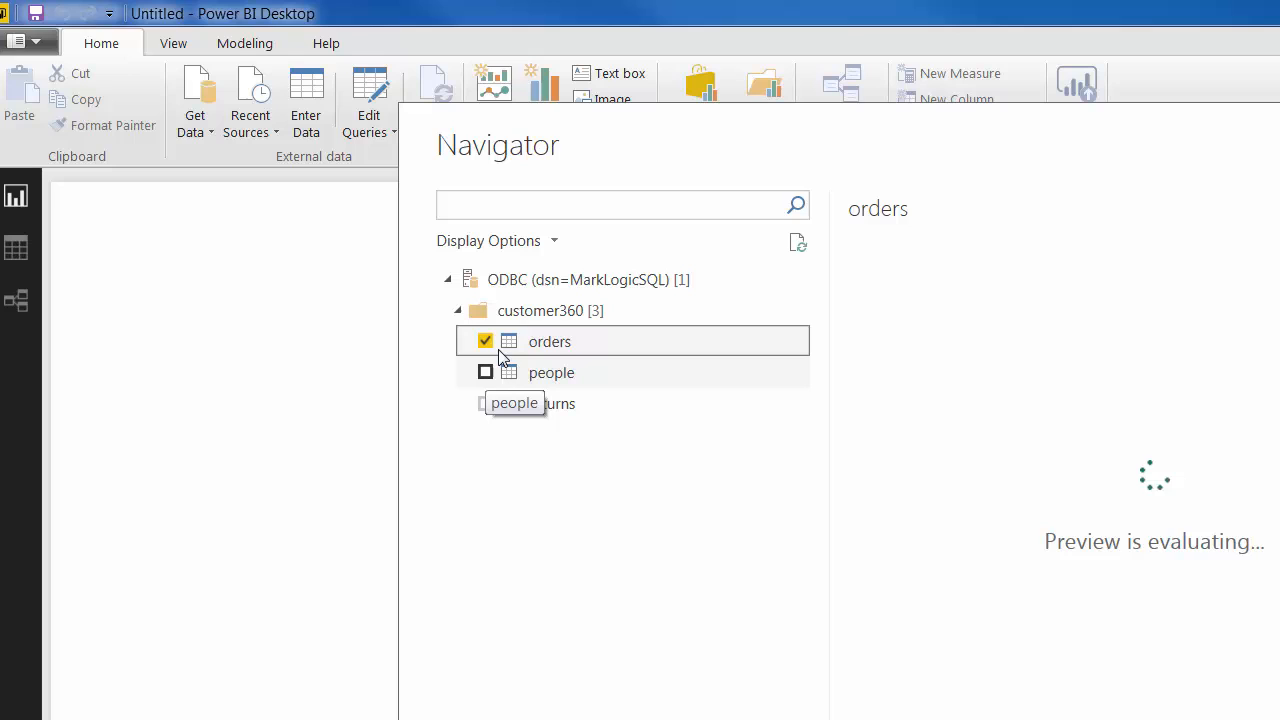
click(485, 372)
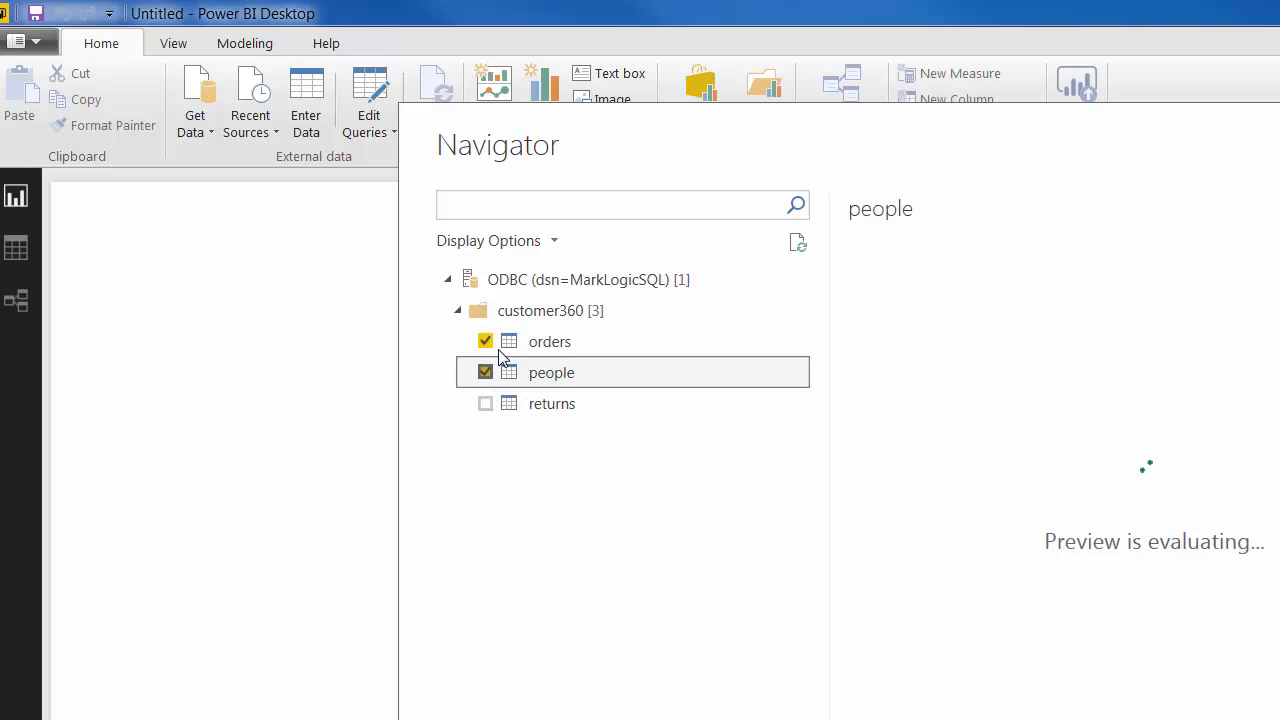
click(485, 403)
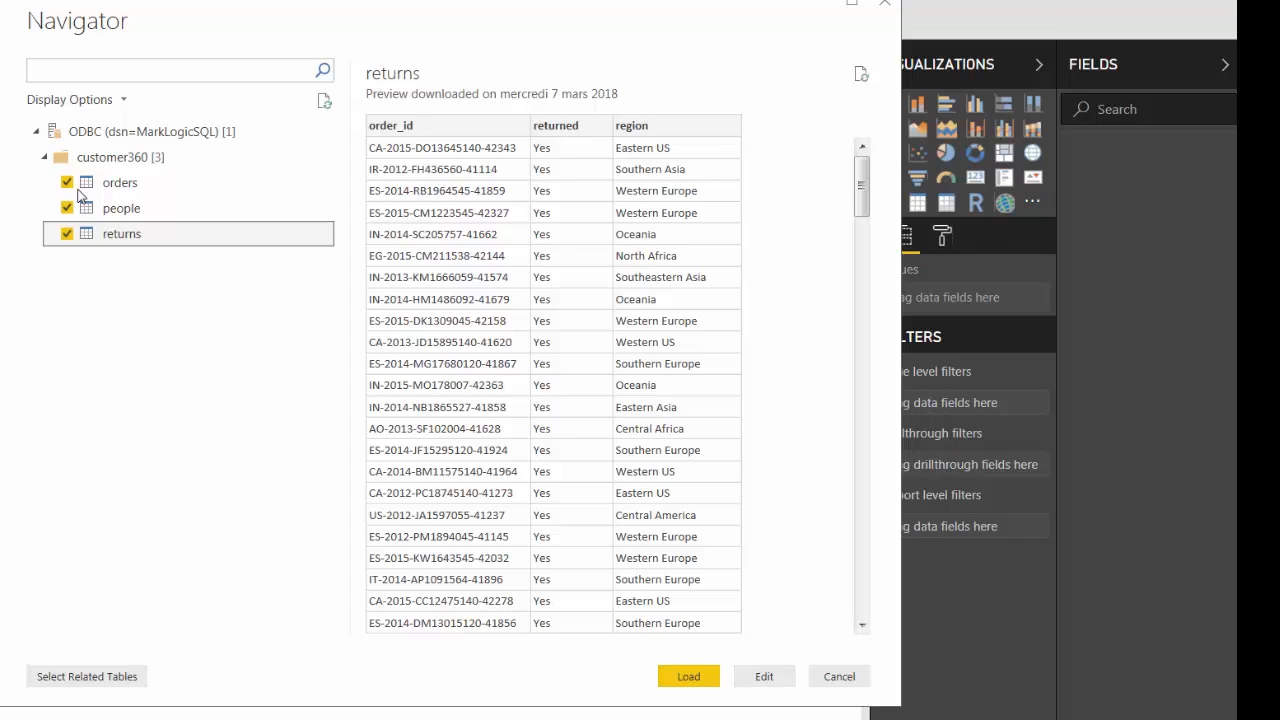
click(688, 676)
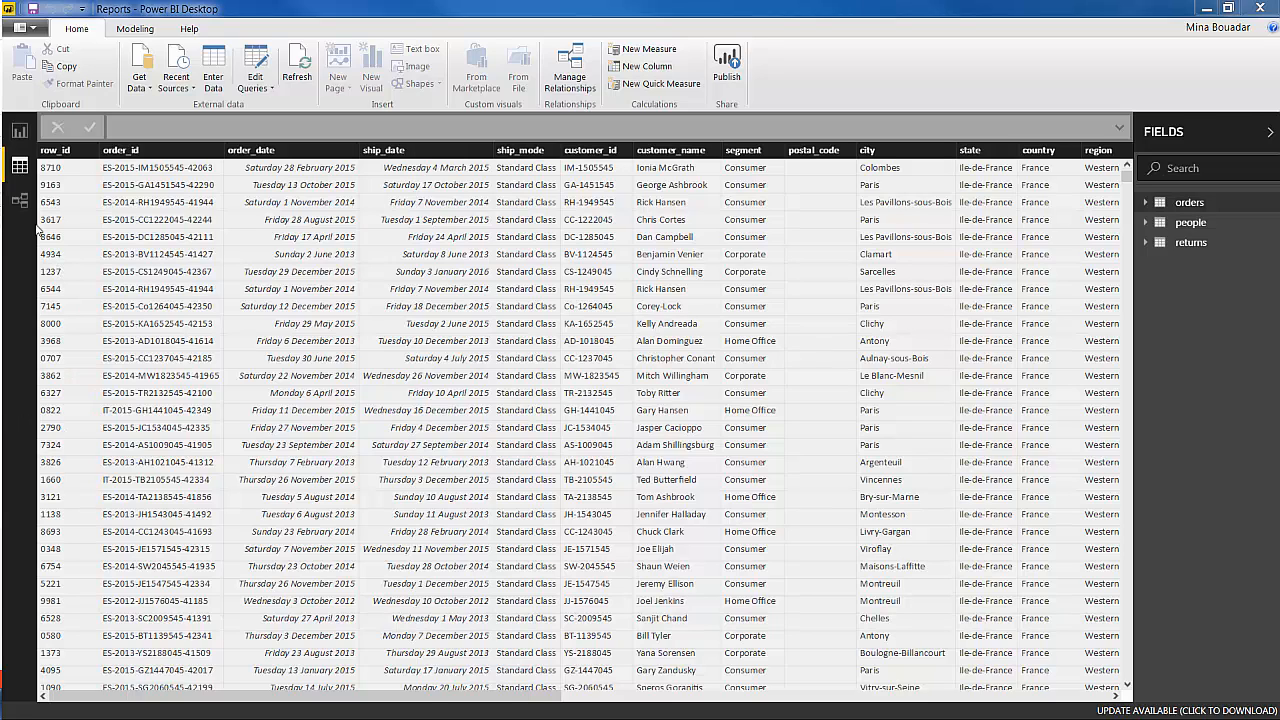
Switch to Report view to see the 2015 sales dashboard with $4.30M total.
click(20, 131)
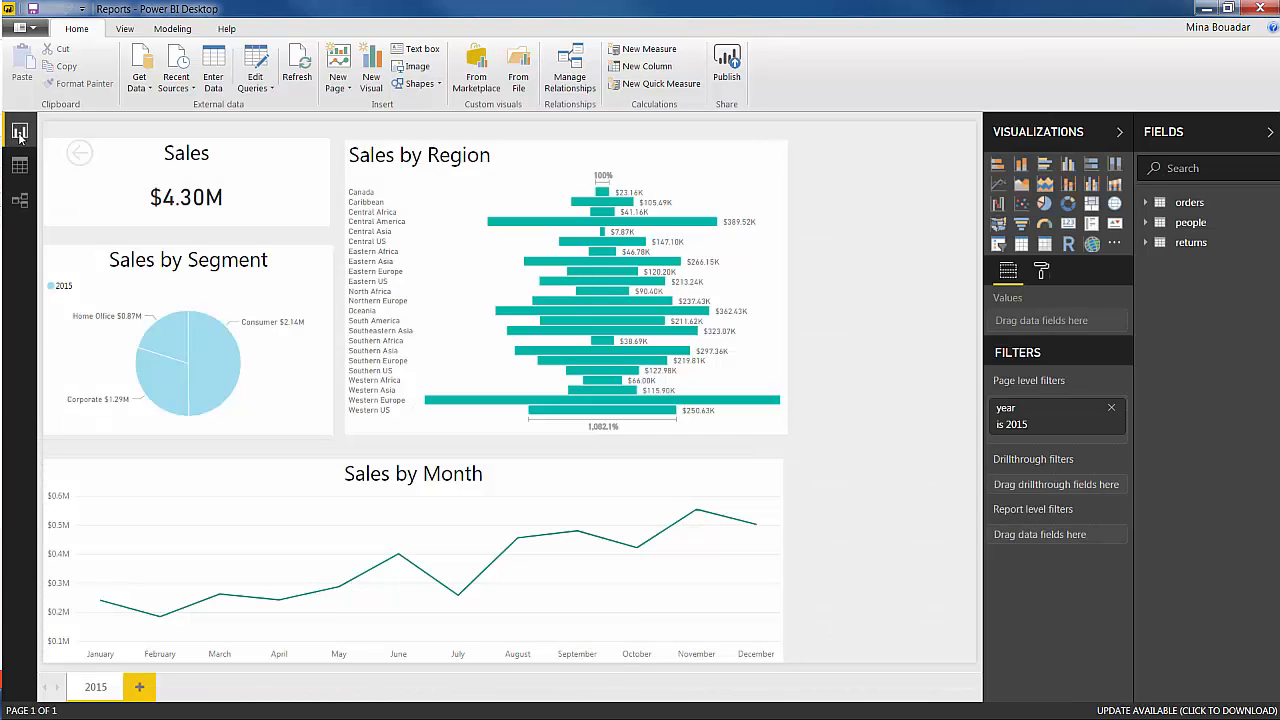